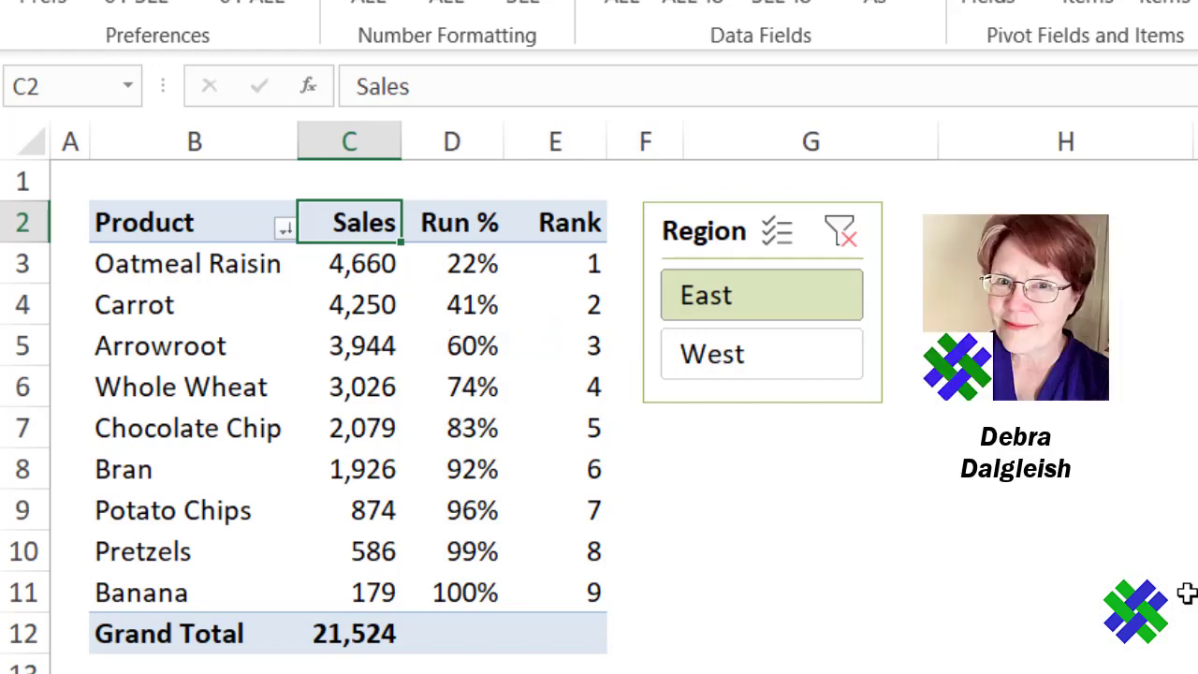
Step: Switch to the FoodSales sheet to view the source order data
{"action": "left_click", "coordinate": [221, 639]}
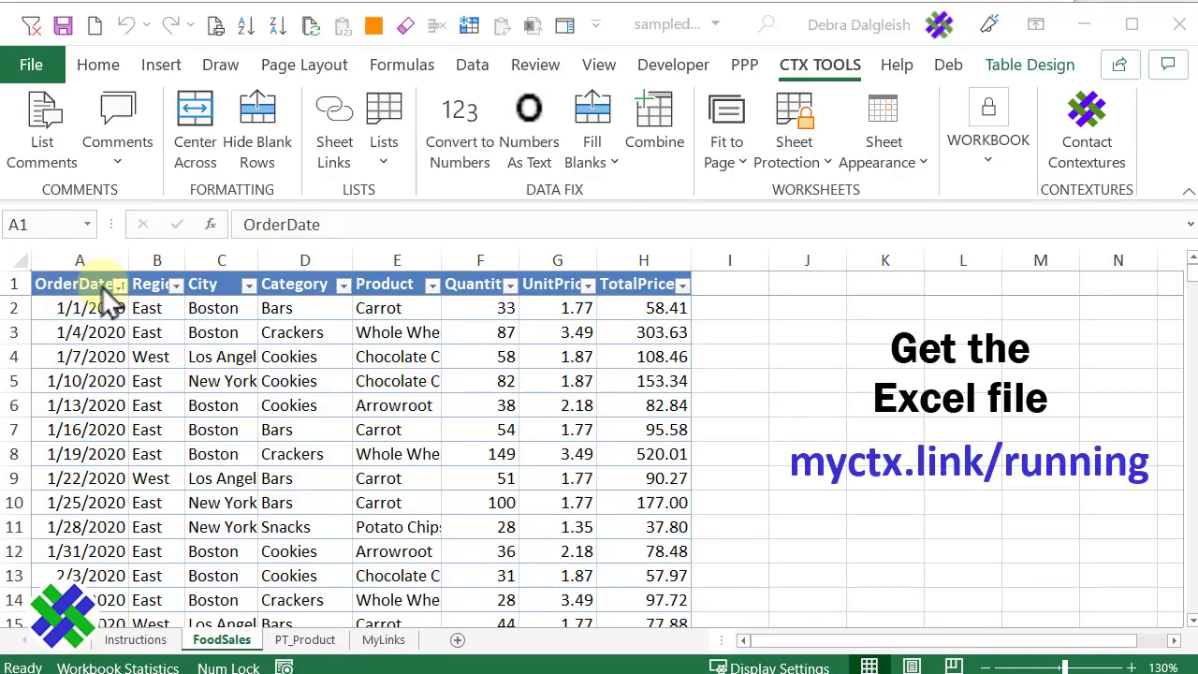
{"action": "mouse_move", "coordinate": [323, 299]}
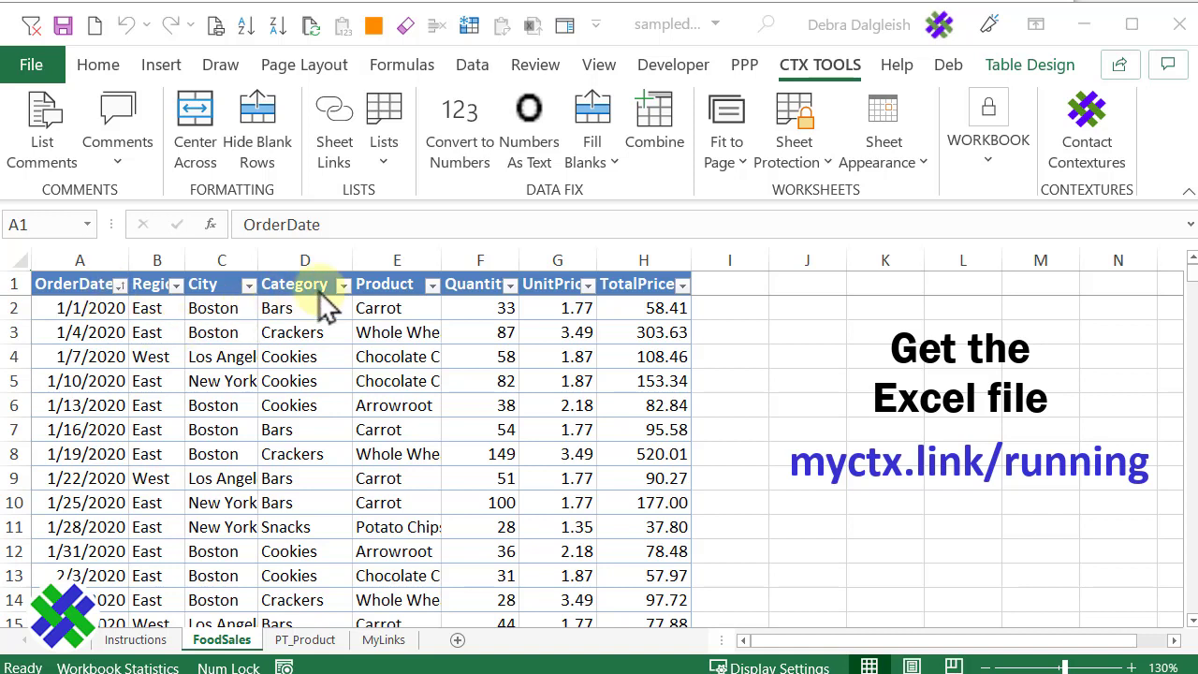
{"action": "mouse_move", "coordinate": [416, 543]}
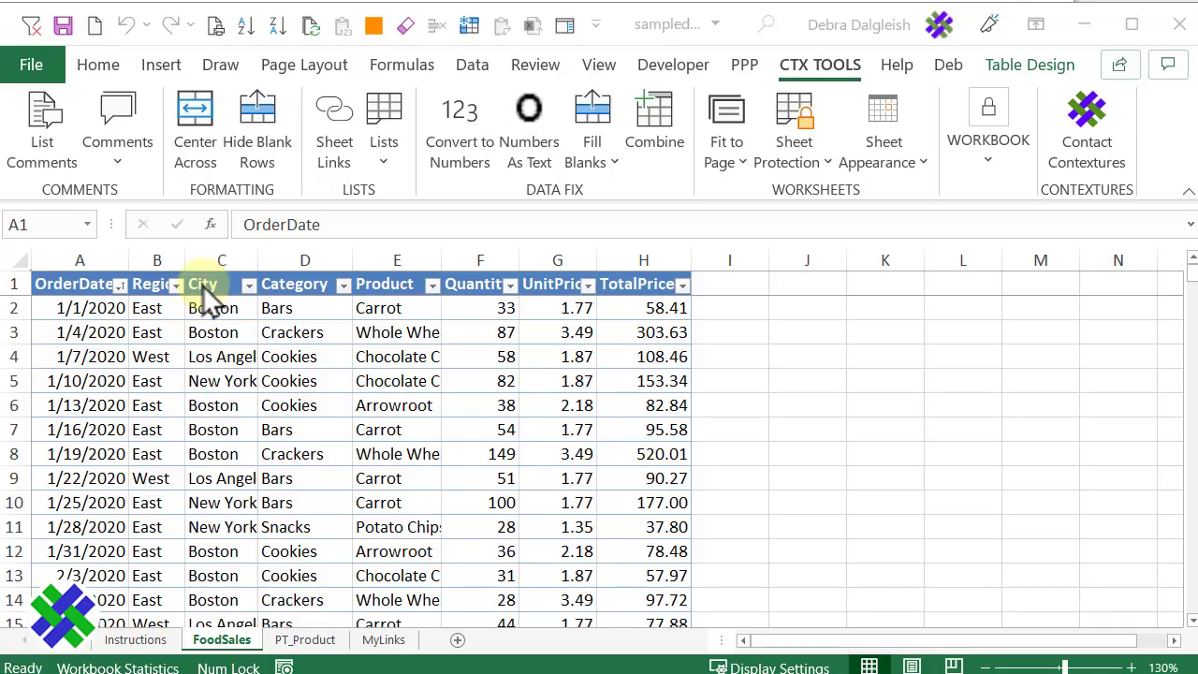
Step: Insert a PivotTable from Sales_Data at PT_Product!$B$3 on an existing worksheet
{"action": "left_click", "coordinate": [222, 284]}
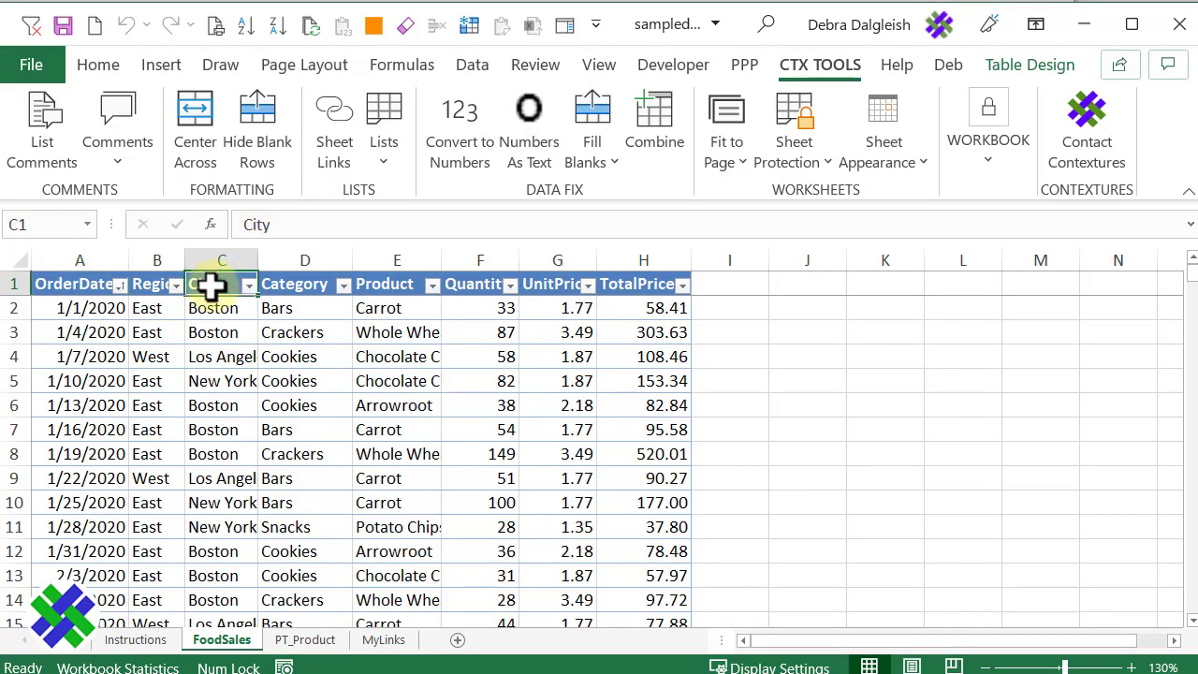
{"action": "left_click", "coordinate": [160, 64]}
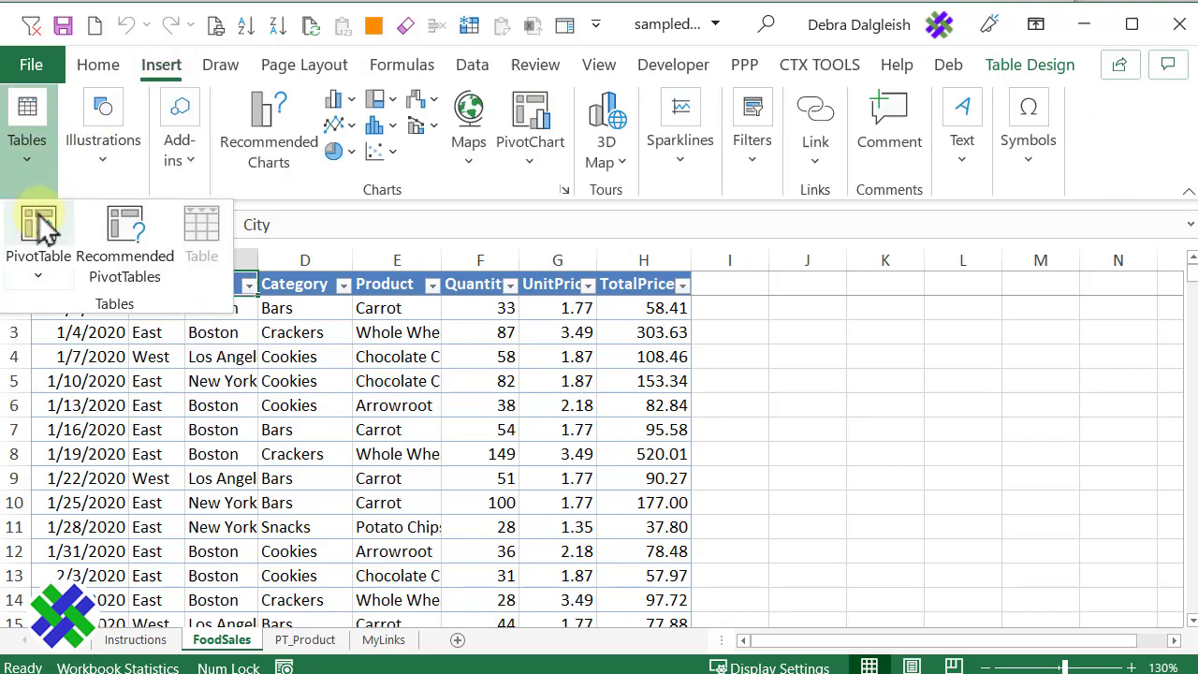
{"action": "left_click", "coordinate": [39, 229]}
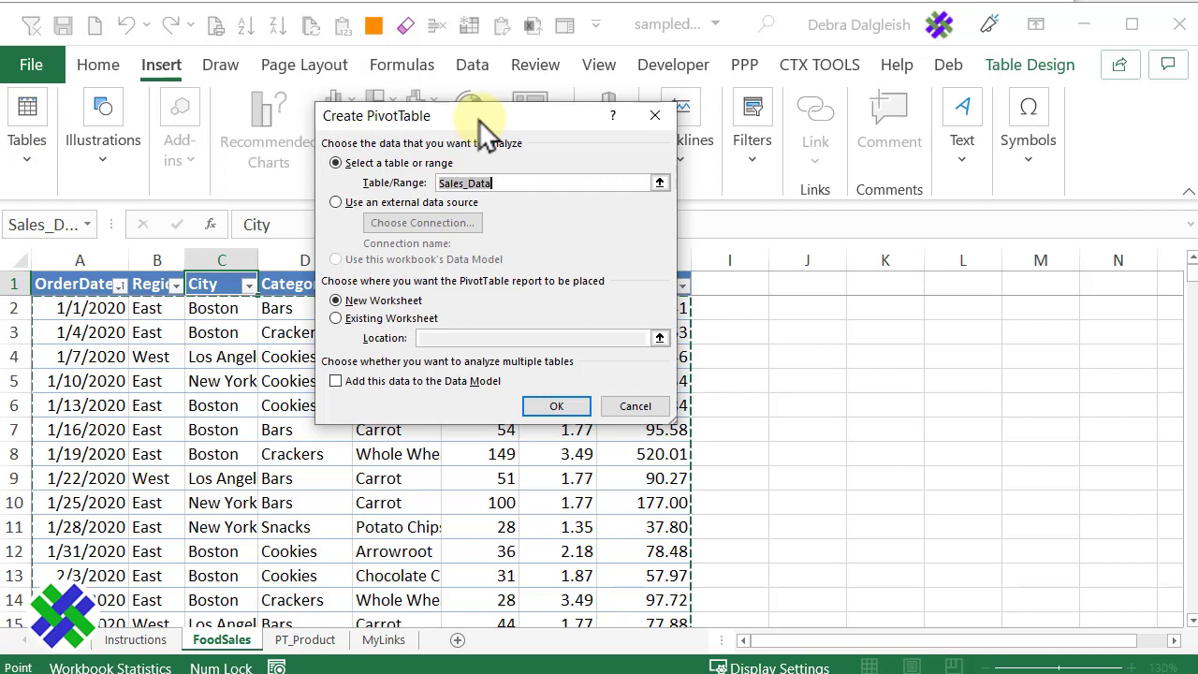
{"action": "left_click", "coordinate": [547, 183]}
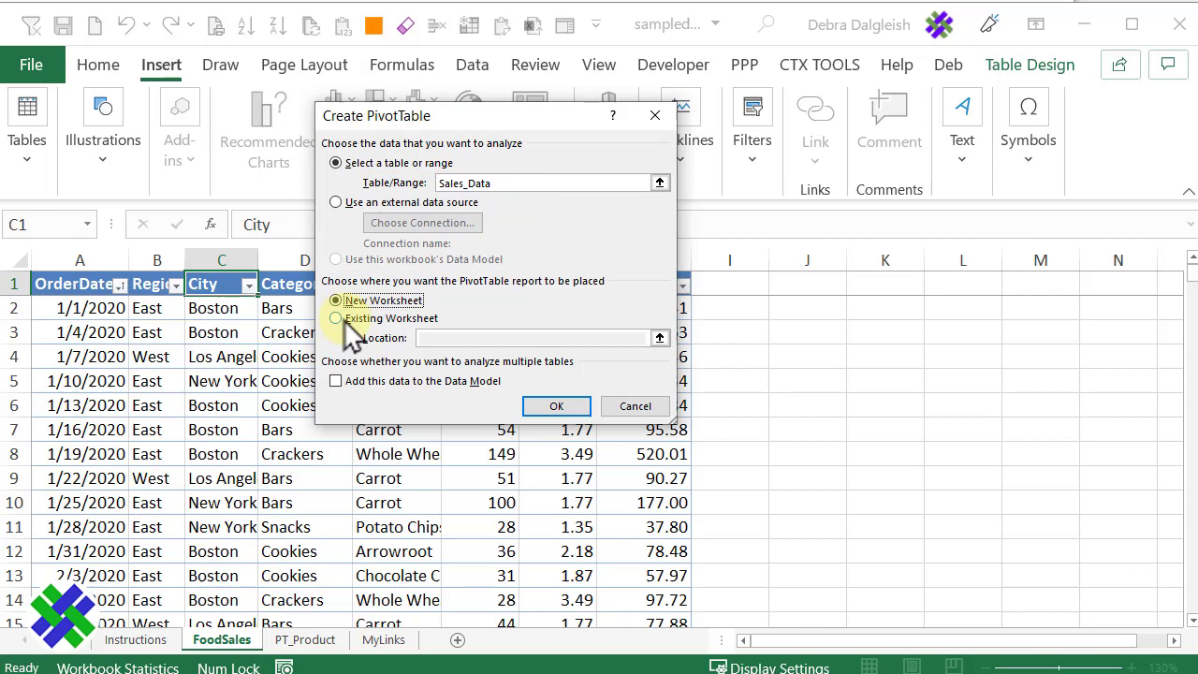
{"action": "left_click", "coordinate": [336, 318]}
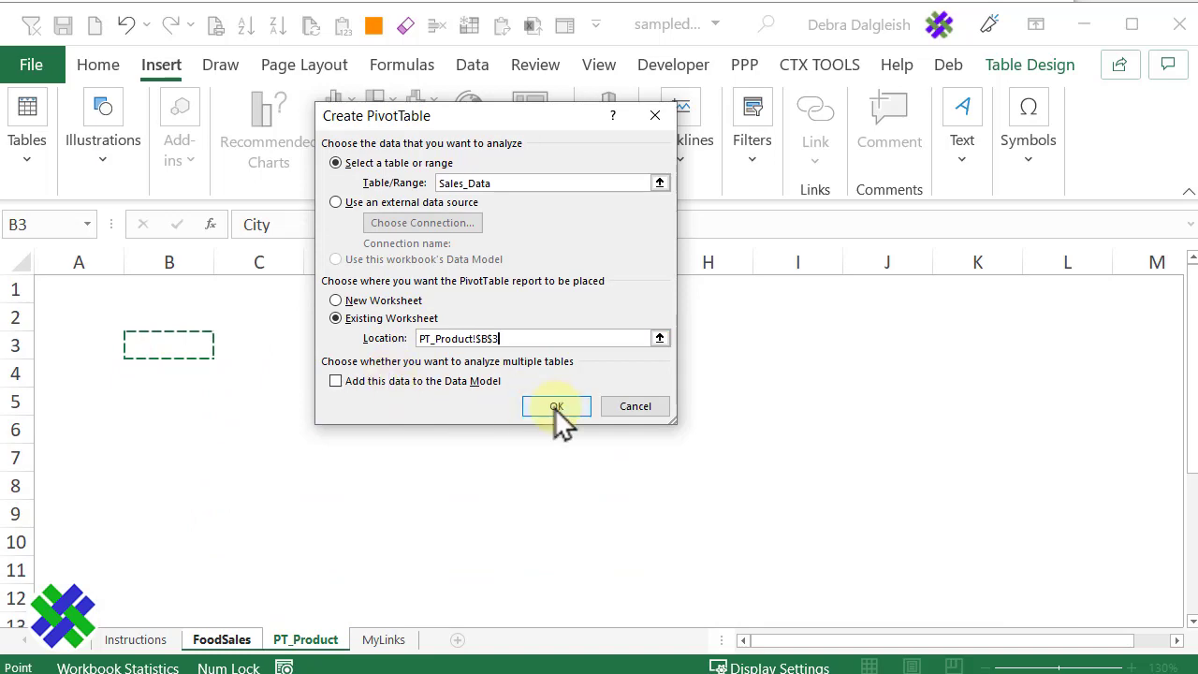
{"action": "left_click", "coordinate": [555, 405]}
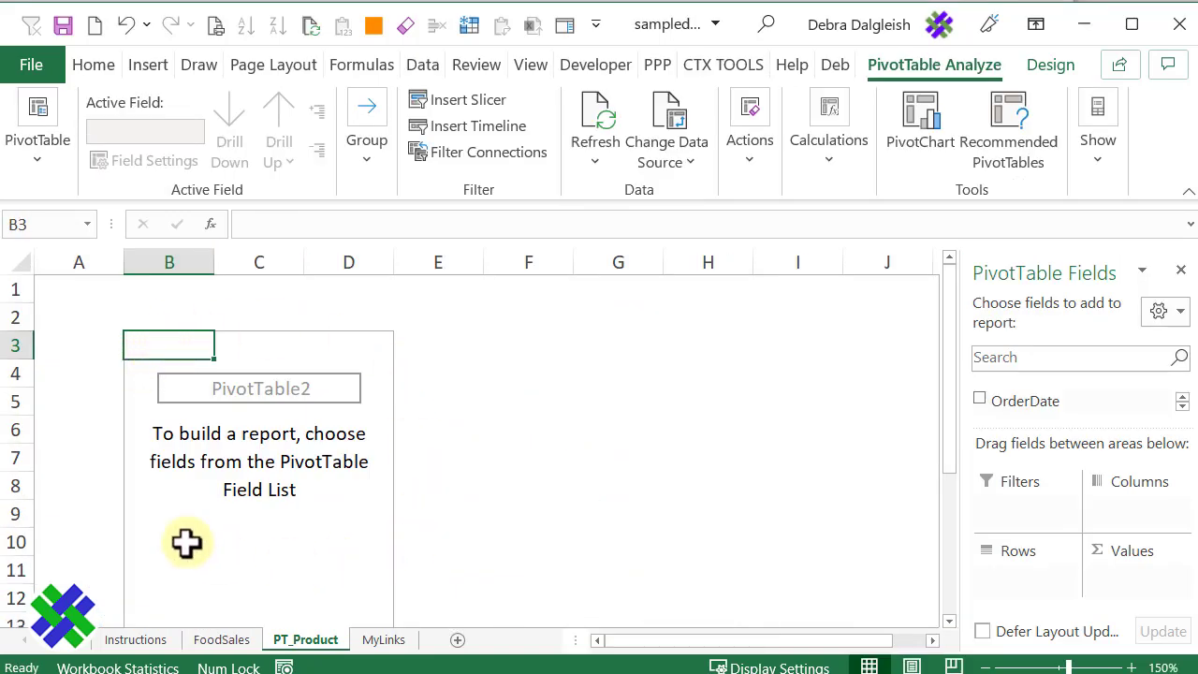
{"action": "mouse_move", "coordinate": [1020, 309]}
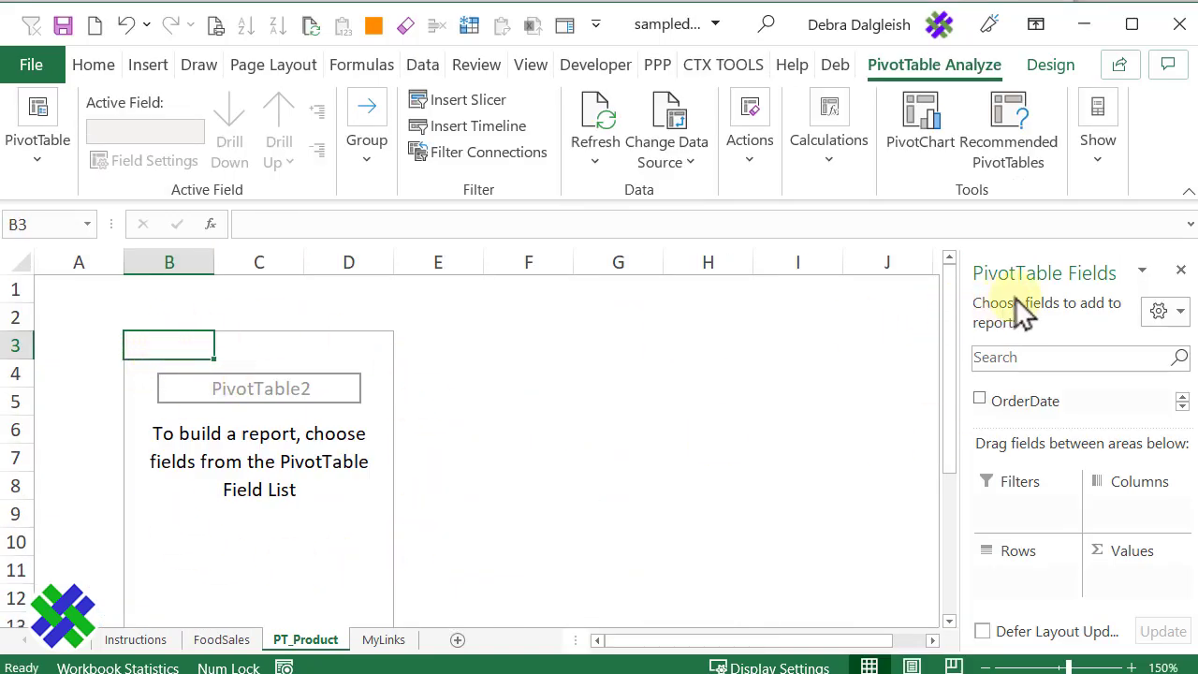
{"action": "mouse_move", "coordinate": [1039, 557]}
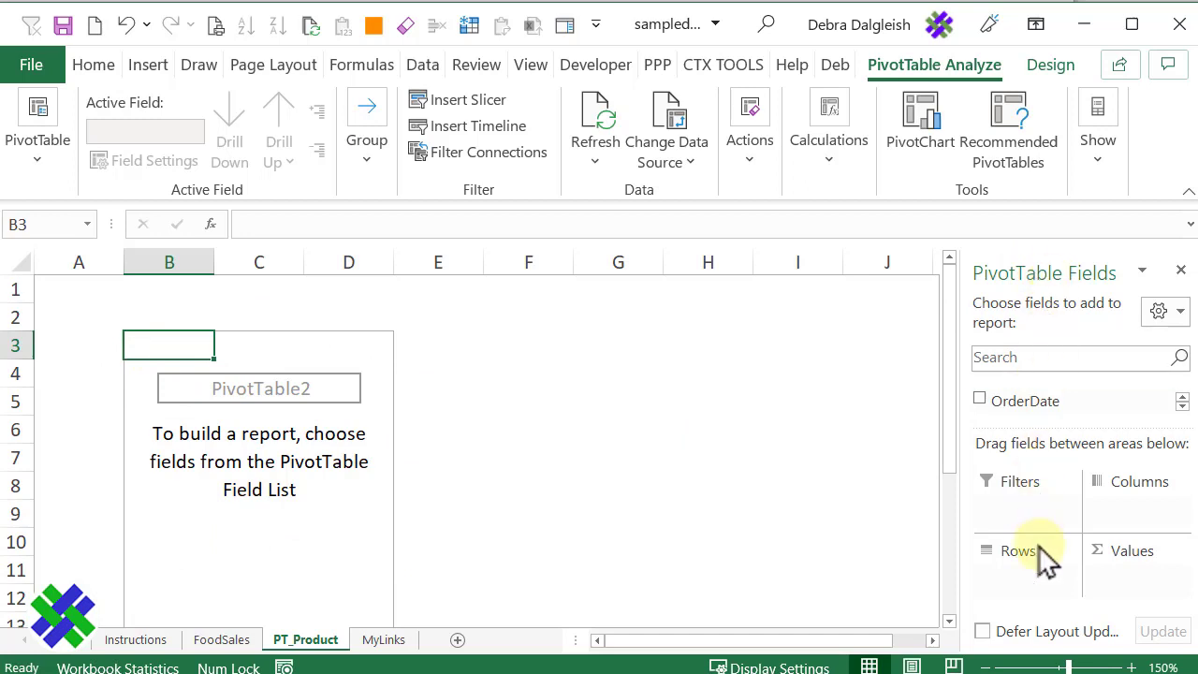
{"action": "mouse_move", "coordinate": [1039, 273]}
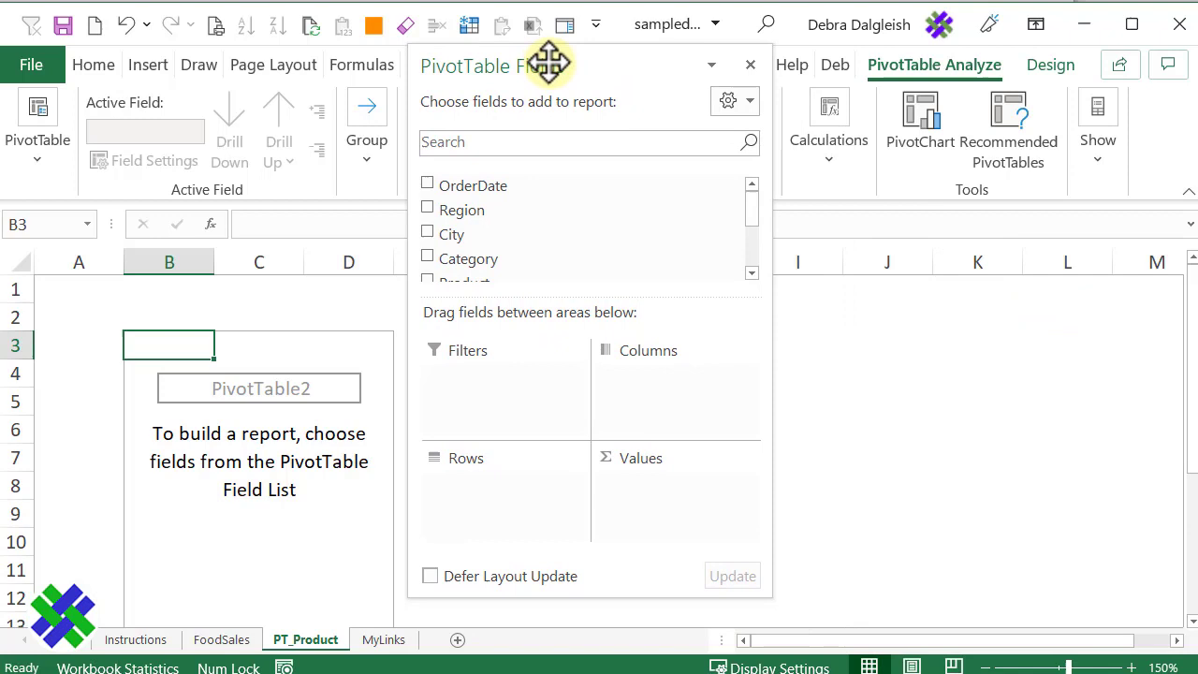
Step: Set the field list layout to Fields Section and Areas Section Side-By-Side
{"action": "left_click", "coordinate": [728, 100]}
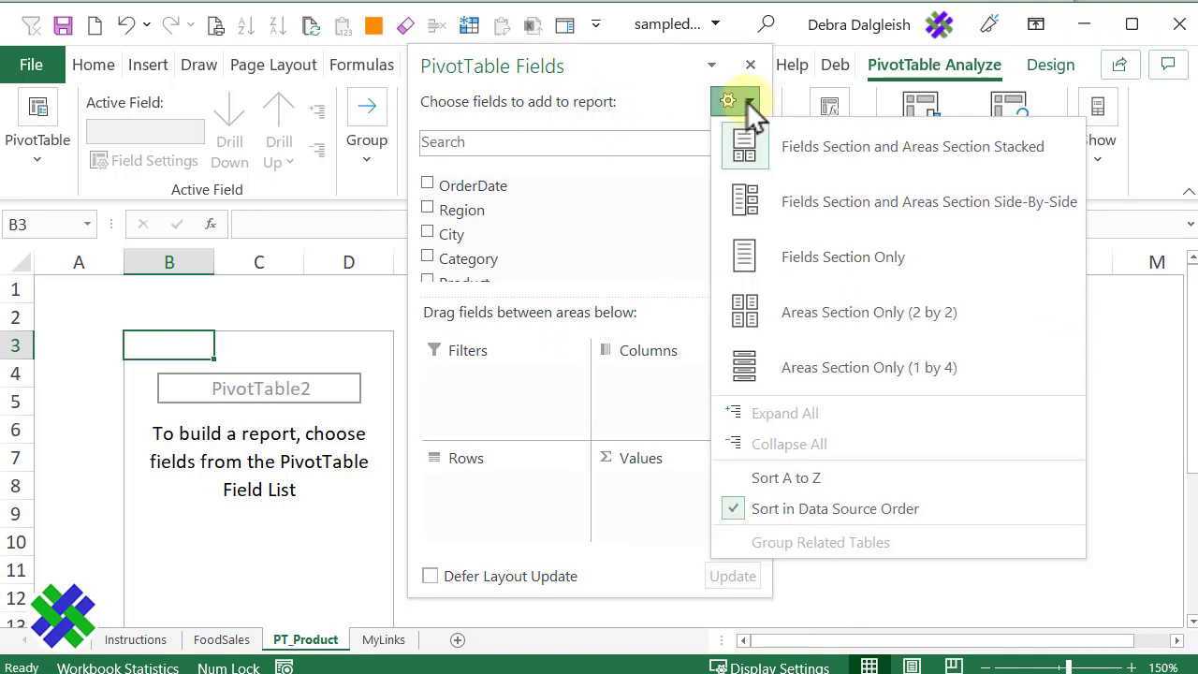
{"action": "left_click", "coordinate": [926, 201]}
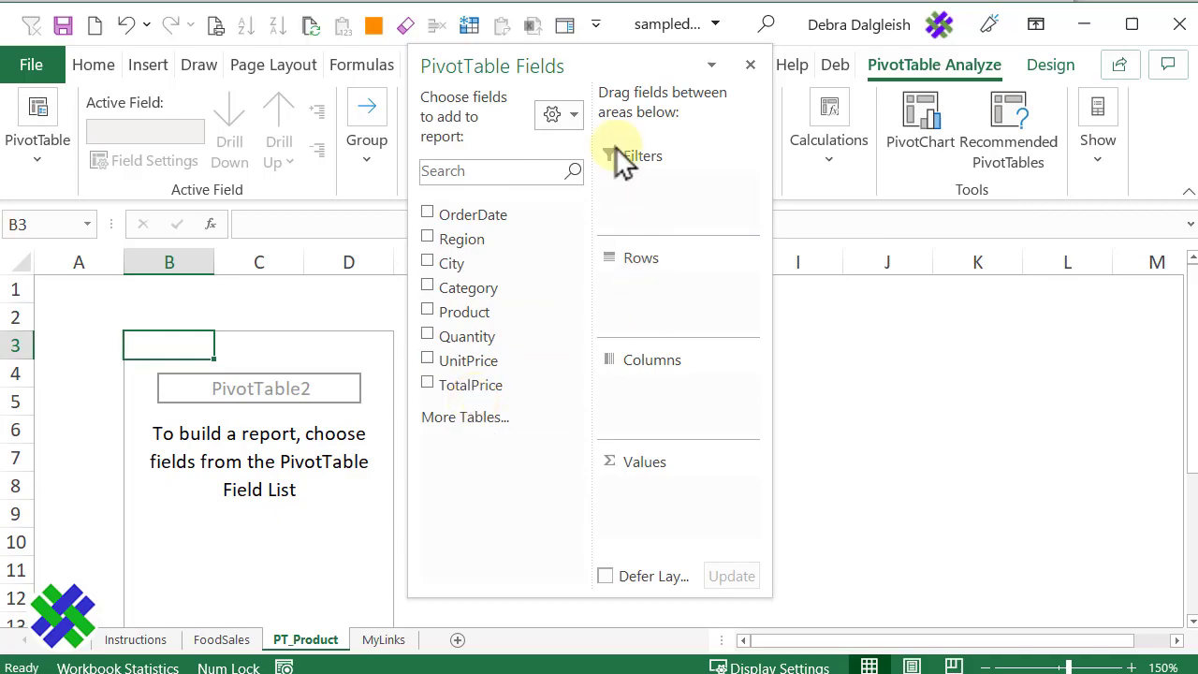
{"action": "mouse_move", "coordinate": [463, 311]}
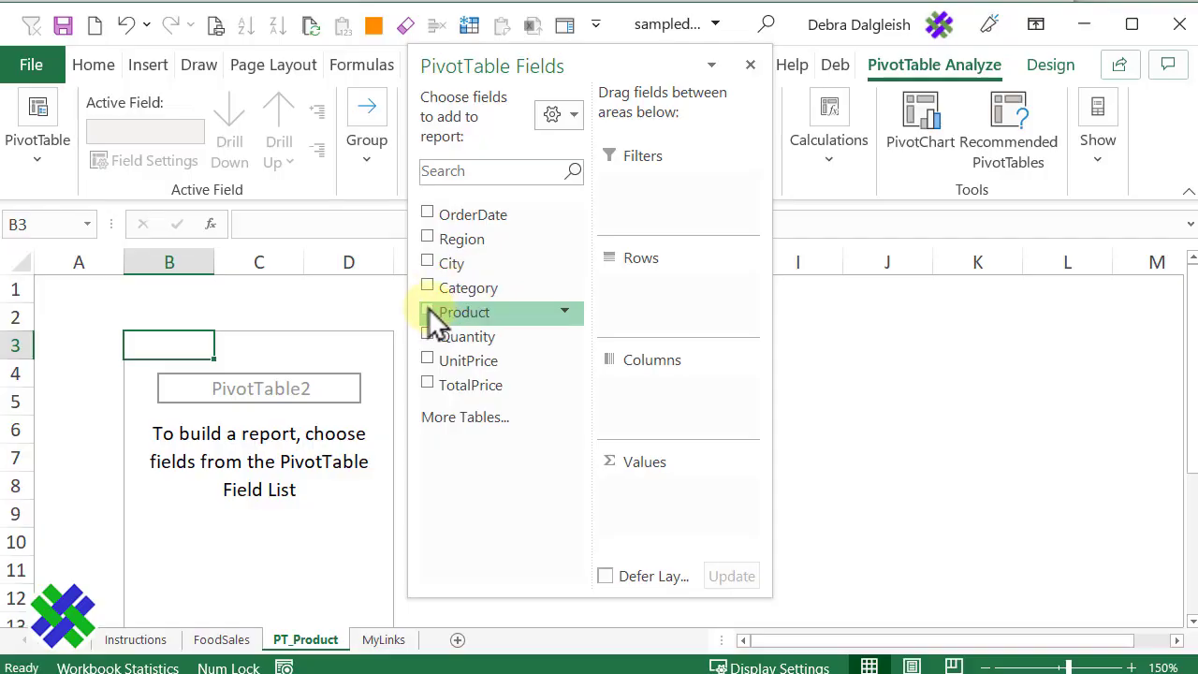
Step: Add Product to Rows and TotalPrice to Values, then close the field list
{"action": "left_click", "coordinate": [427, 312]}
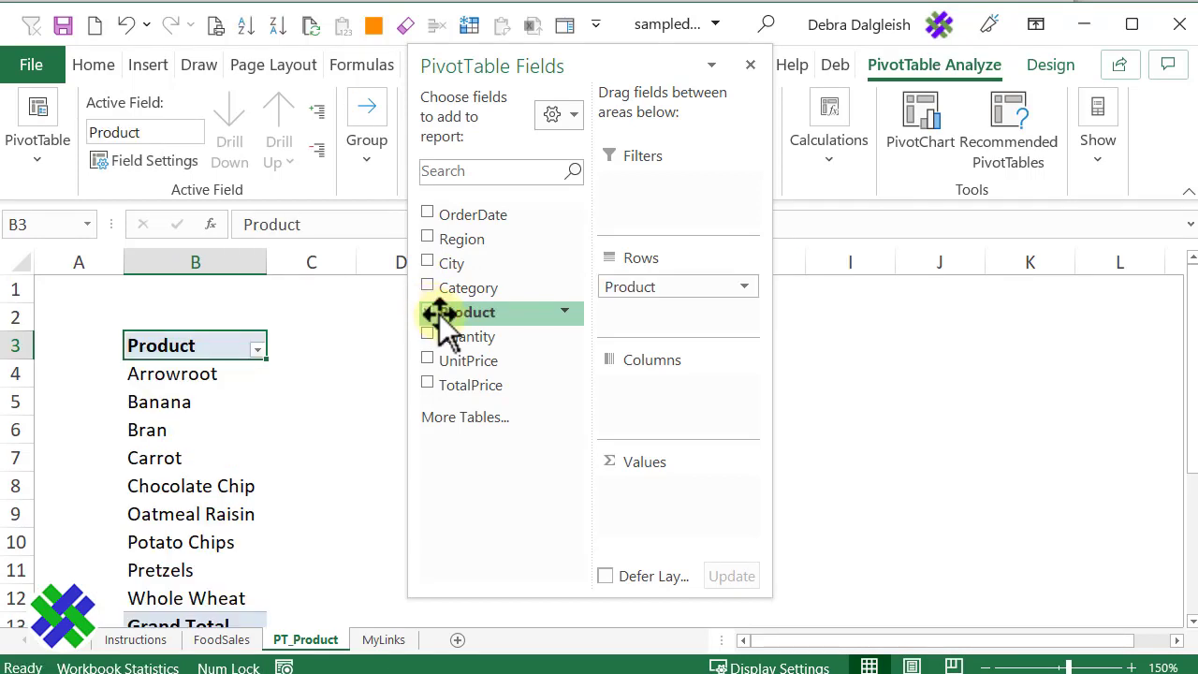
{"action": "left_click", "coordinate": [428, 312]}
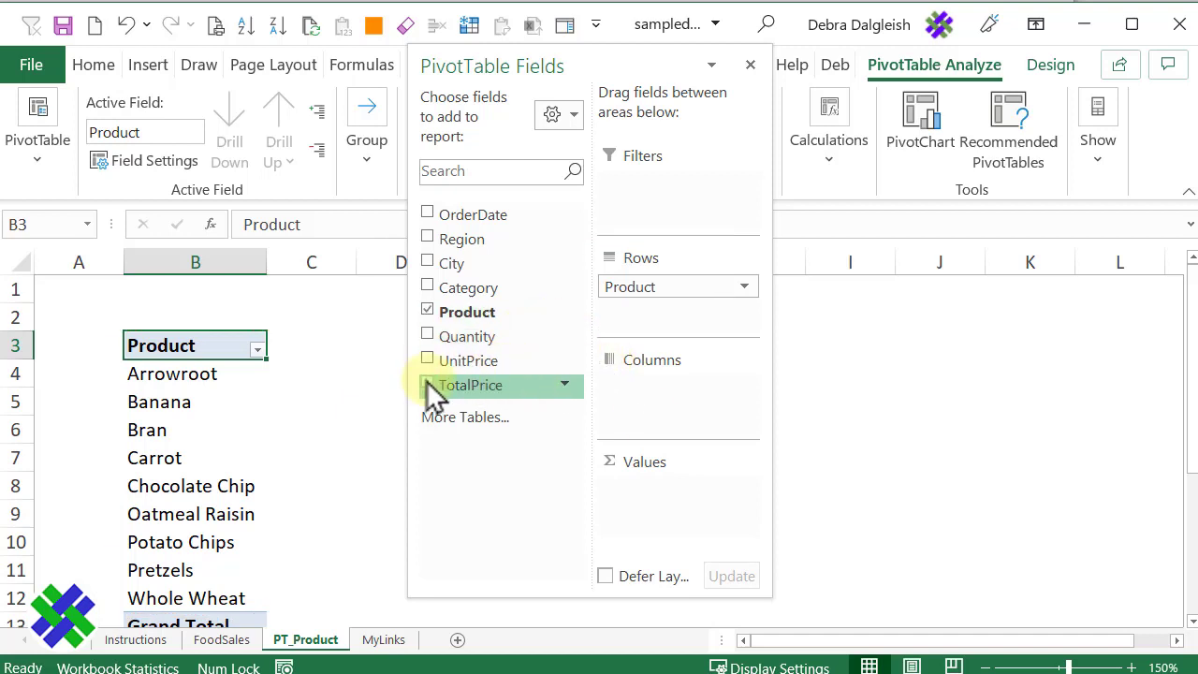
{"action": "left_click", "coordinate": [428, 385]}
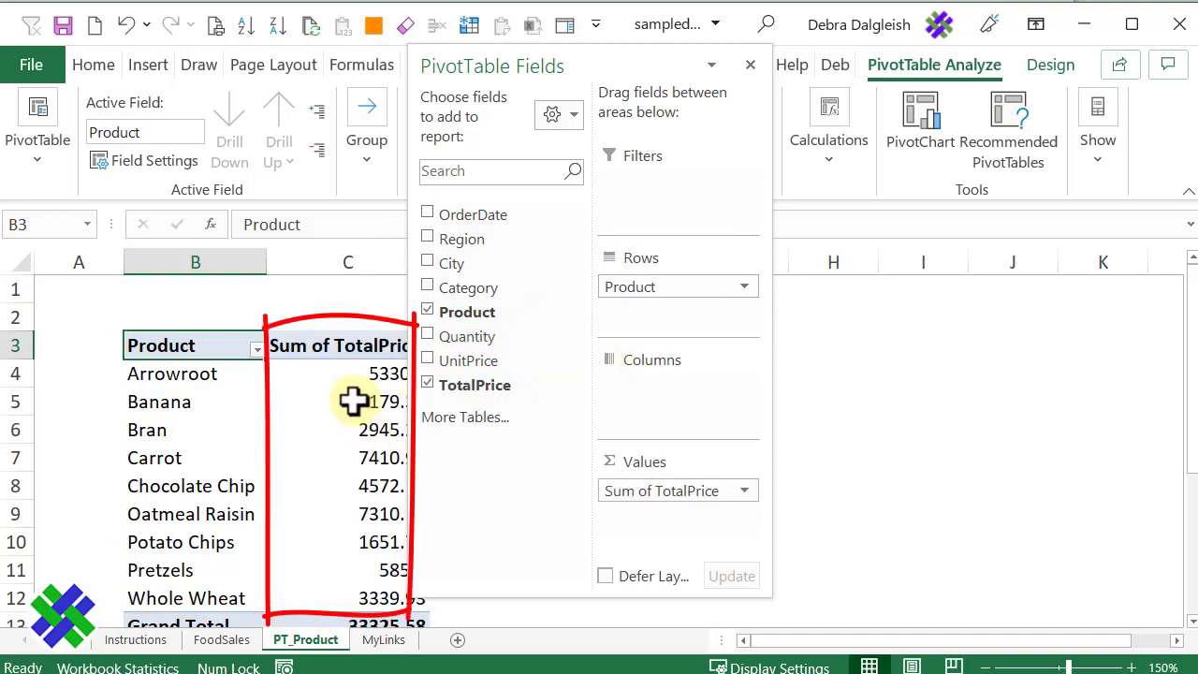
{"action": "left_click", "coordinate": [749, 63]}
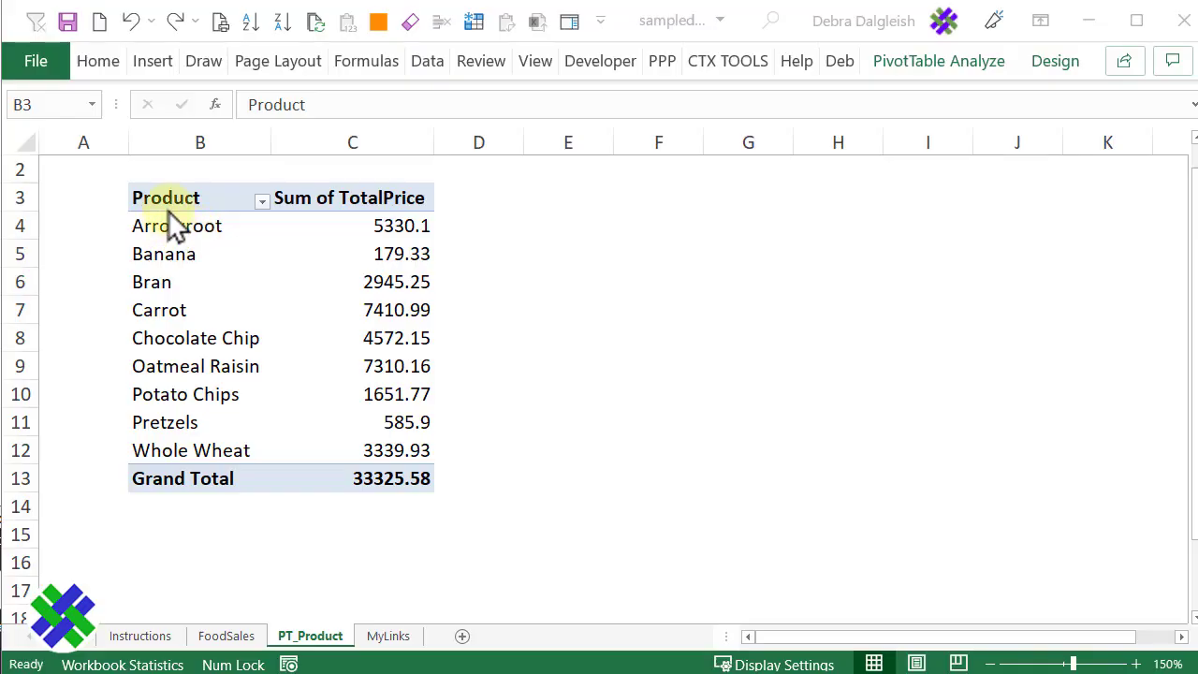
{"action": "mouse_move", "coordinate": [220, 239]}
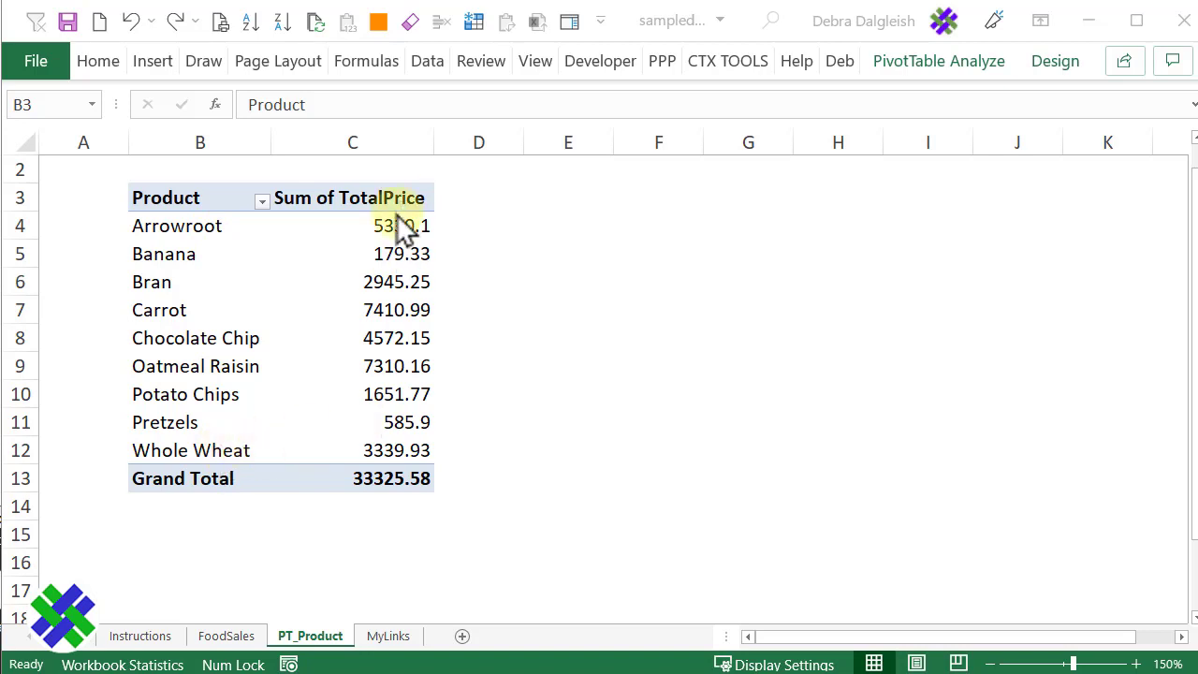
{"action": "mouse_move", "coordinate": [393, 430]}
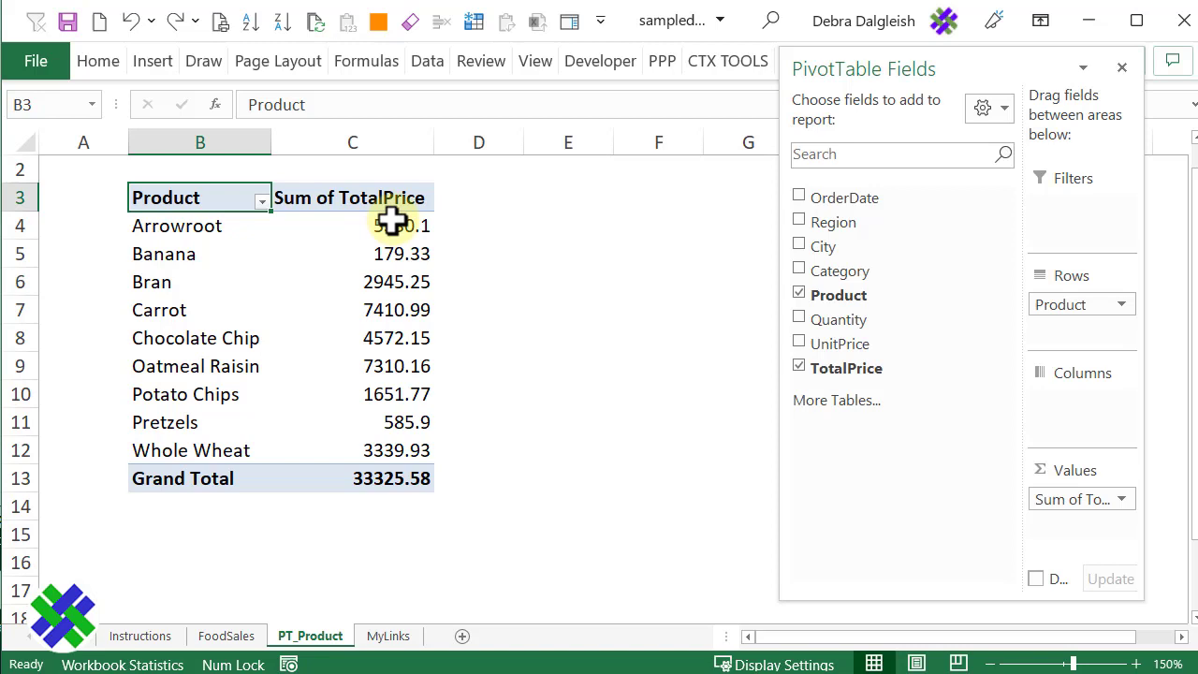
{"action": "left_click", "coordinate": [400, 225]}
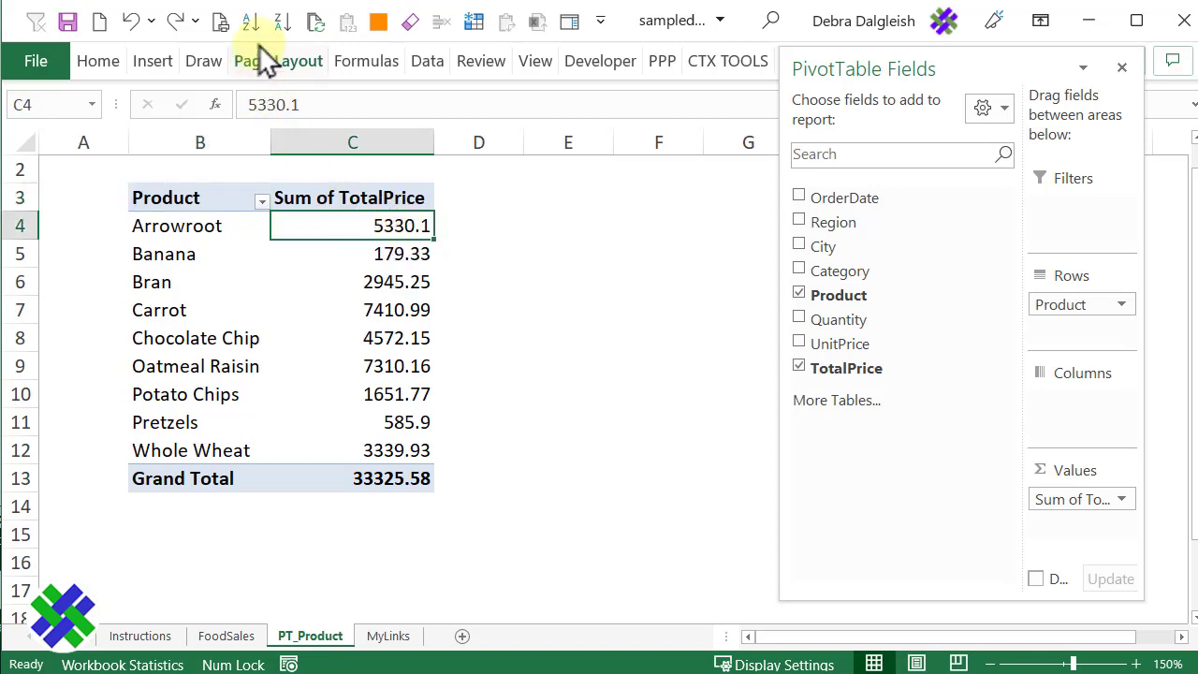
{"action": "mouse_move", "coordinate": [280, 21]}
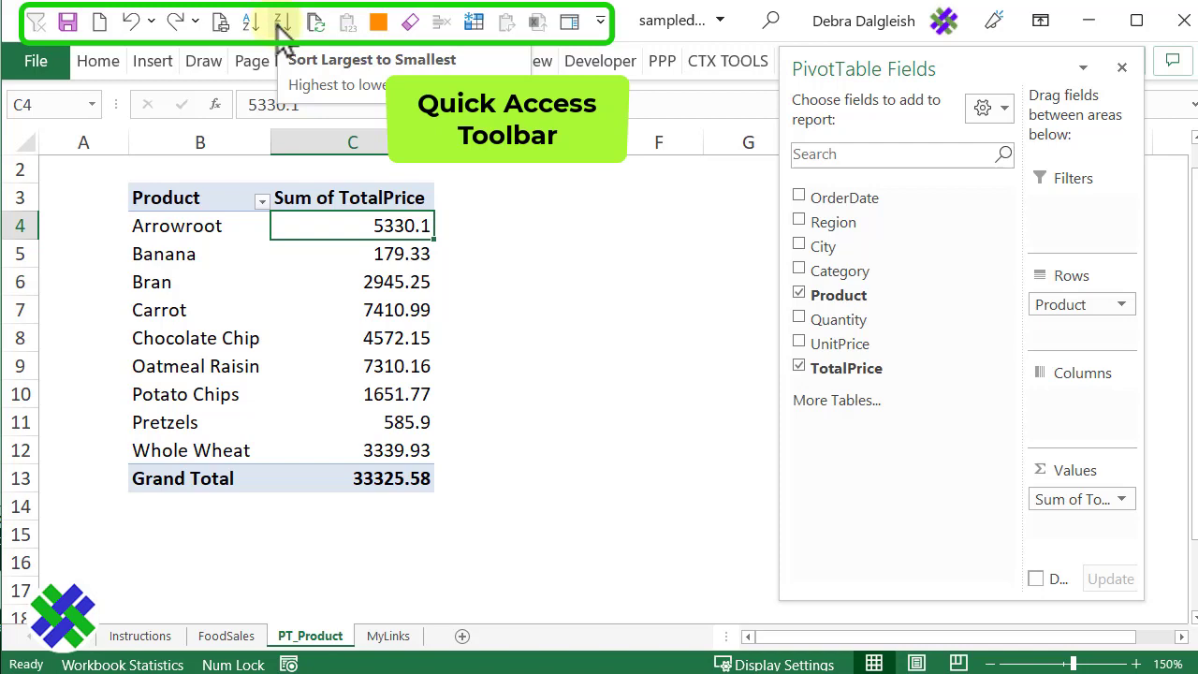
{"action": "mouse_move", "coordinate": [718, 194]}
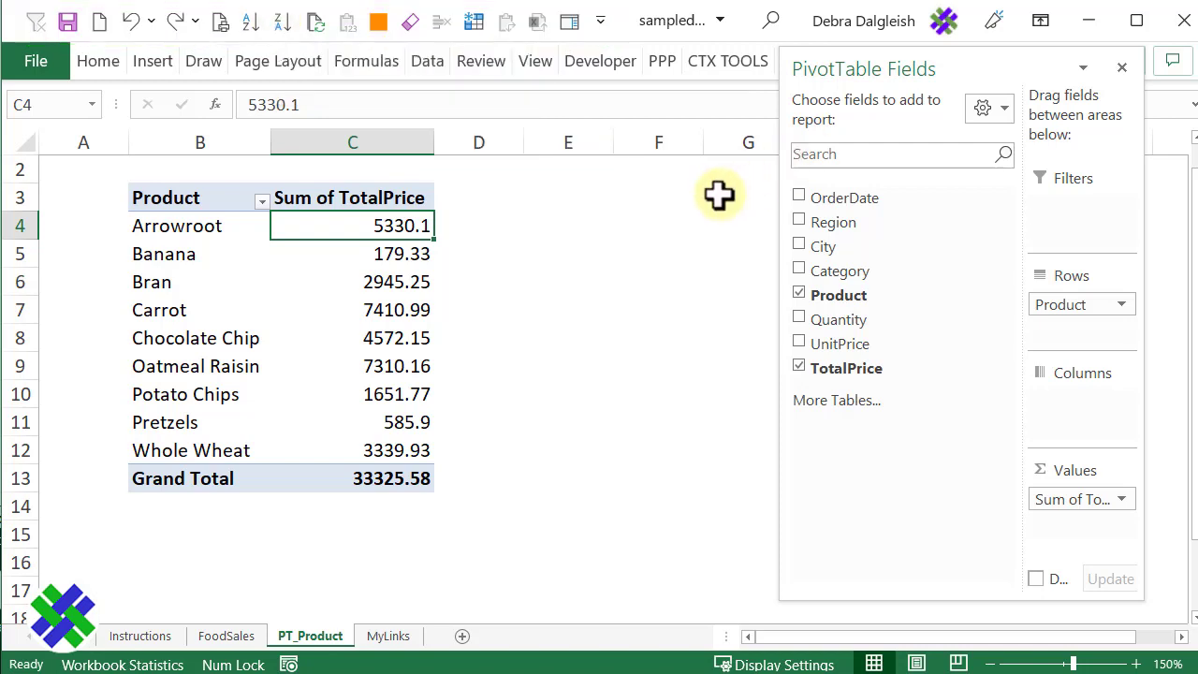
{"action": "left_click", "coordinate": [427, 61]}
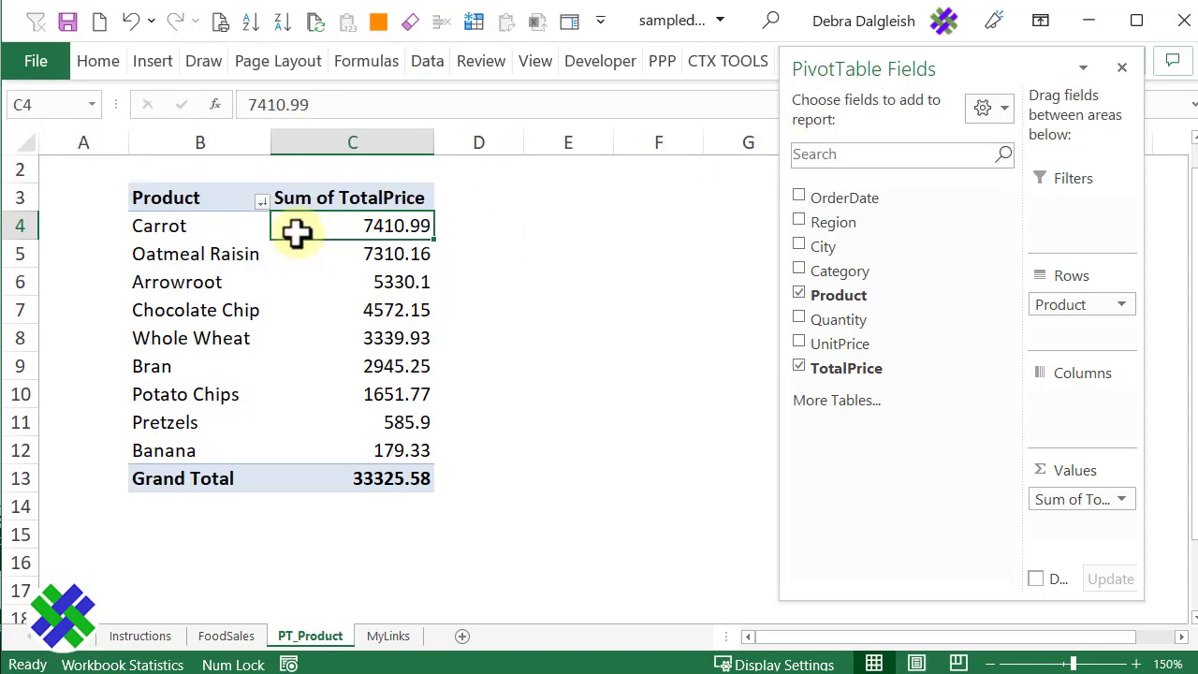
{"action": "mouse_move", "coordinate": [363, 458]}
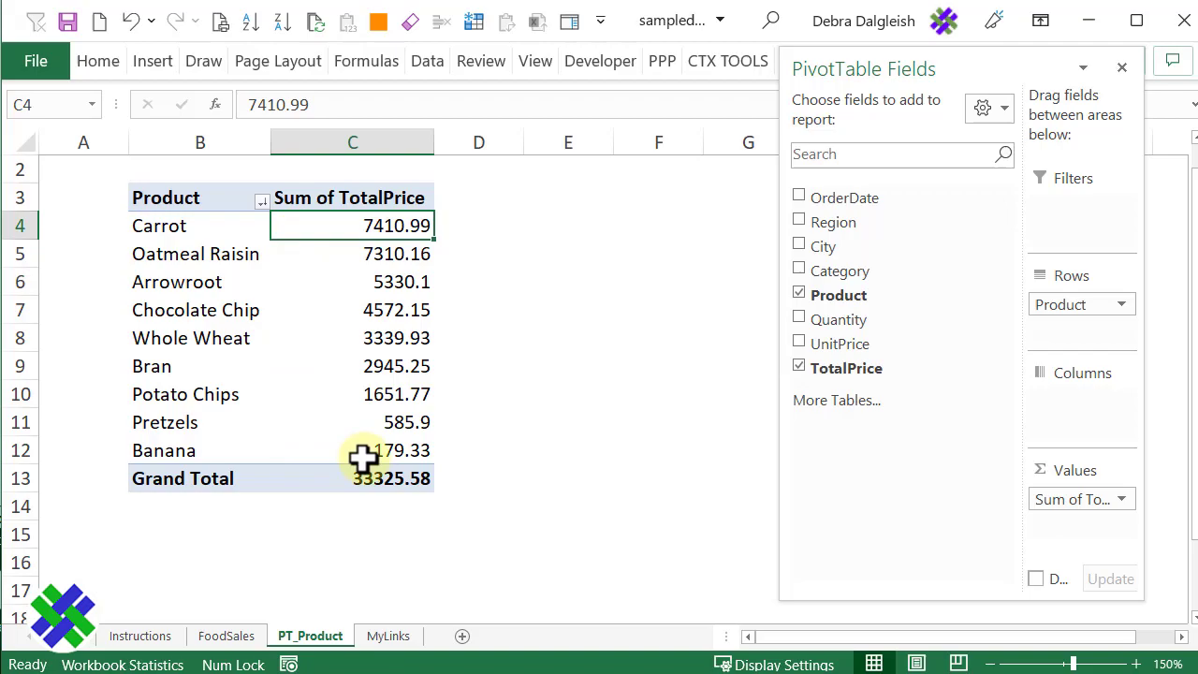
{"action": "mouse_move", "coordinate": [306, 351]}
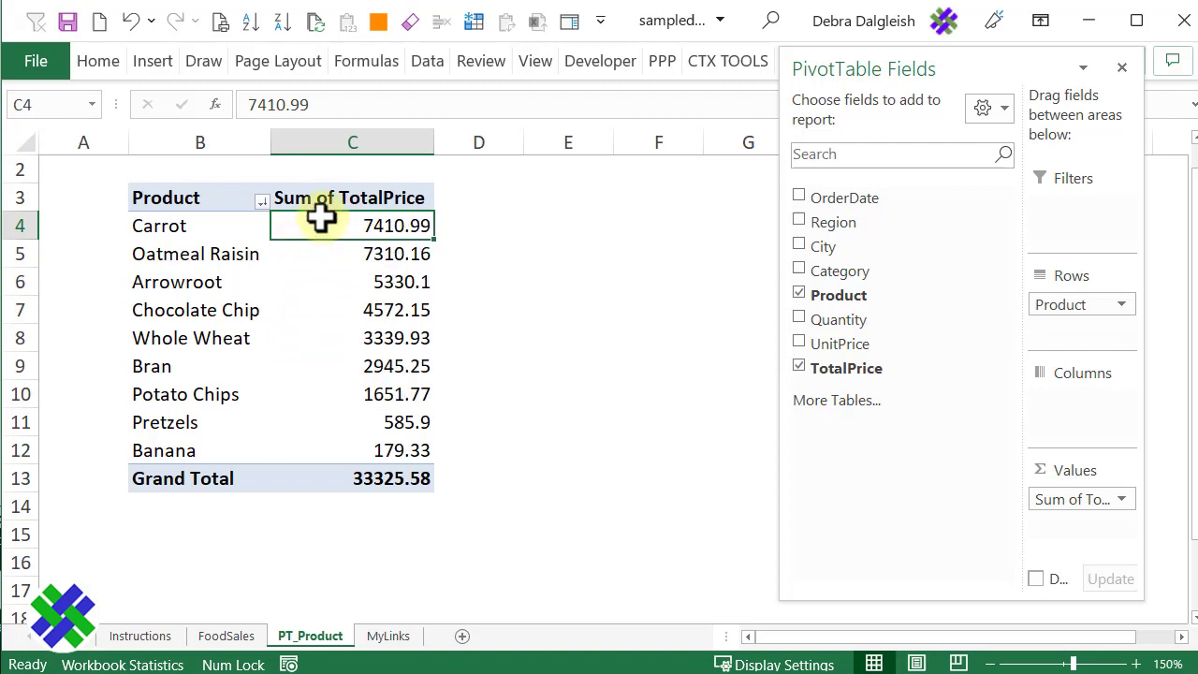
{"action": "mouse_move", "coordinate": [339, 197]}
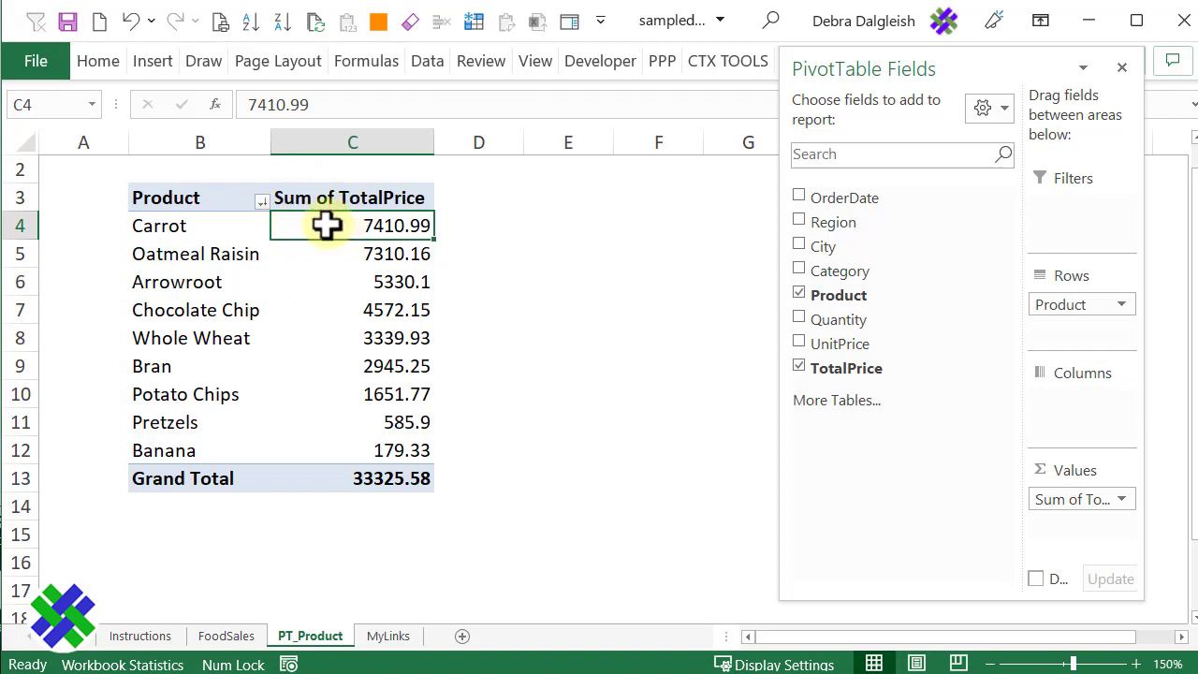
{"action": "mouse_move", "coordinate": [826, 80]}
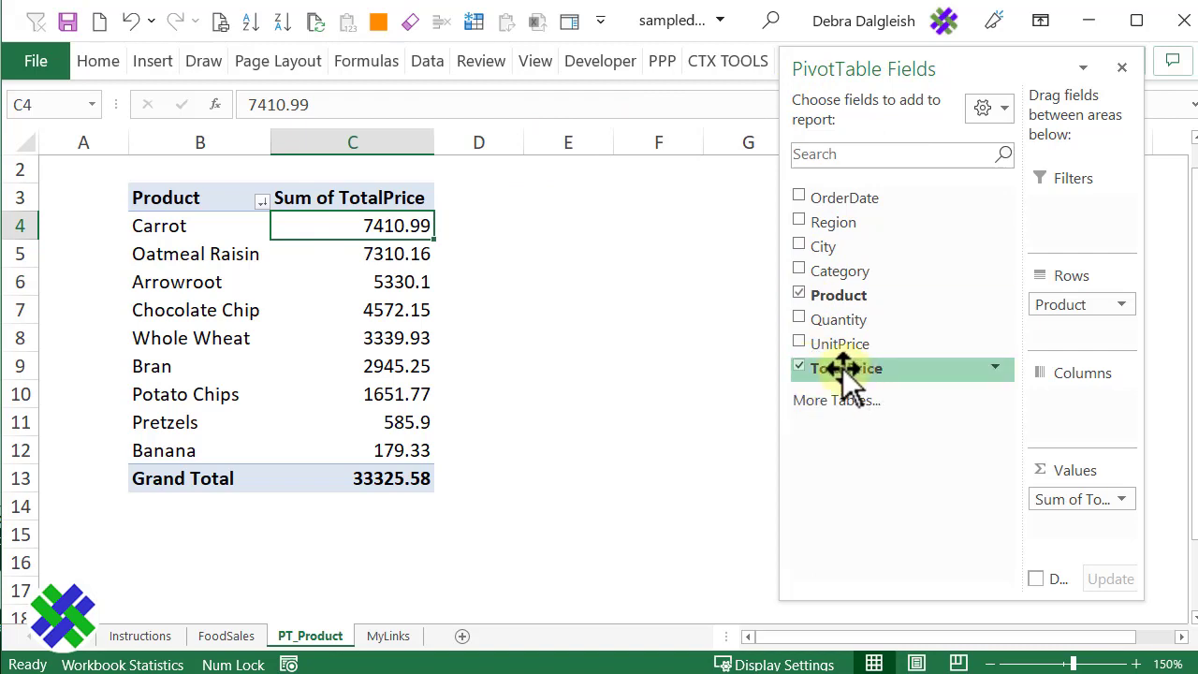
Step: Add TotalPrice to Values again, creating Sum of TotalPrice2, and select its cell D4
{"action": "left_click_drag", "start_coordinate": [842, 368], "coordinate": [1081, 514]}
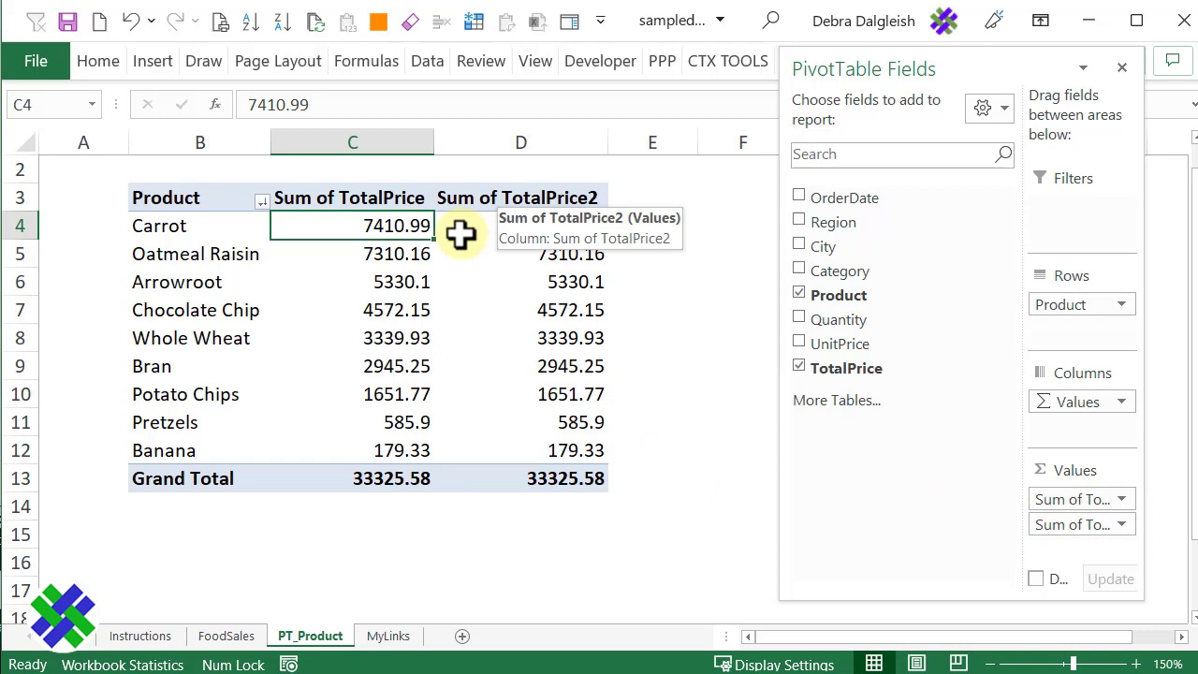
{"action": "mouse_move", "coordinate": [594, 182]}
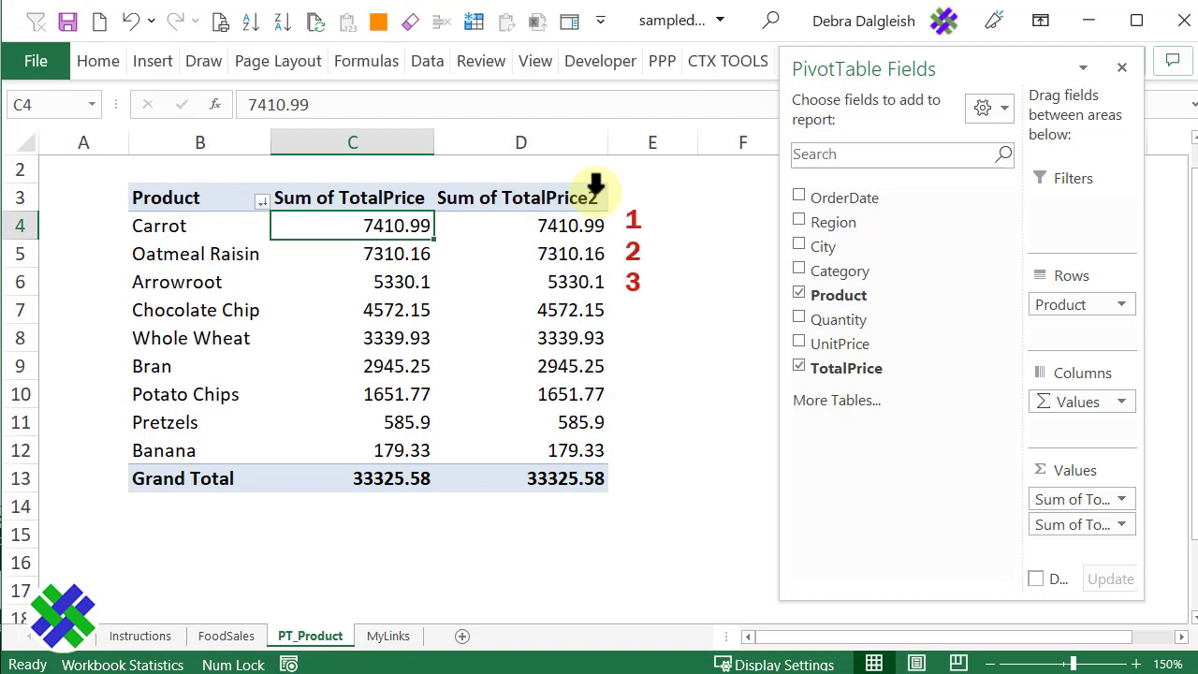
{"action": "left_click", "coordinate": [520, 225]}
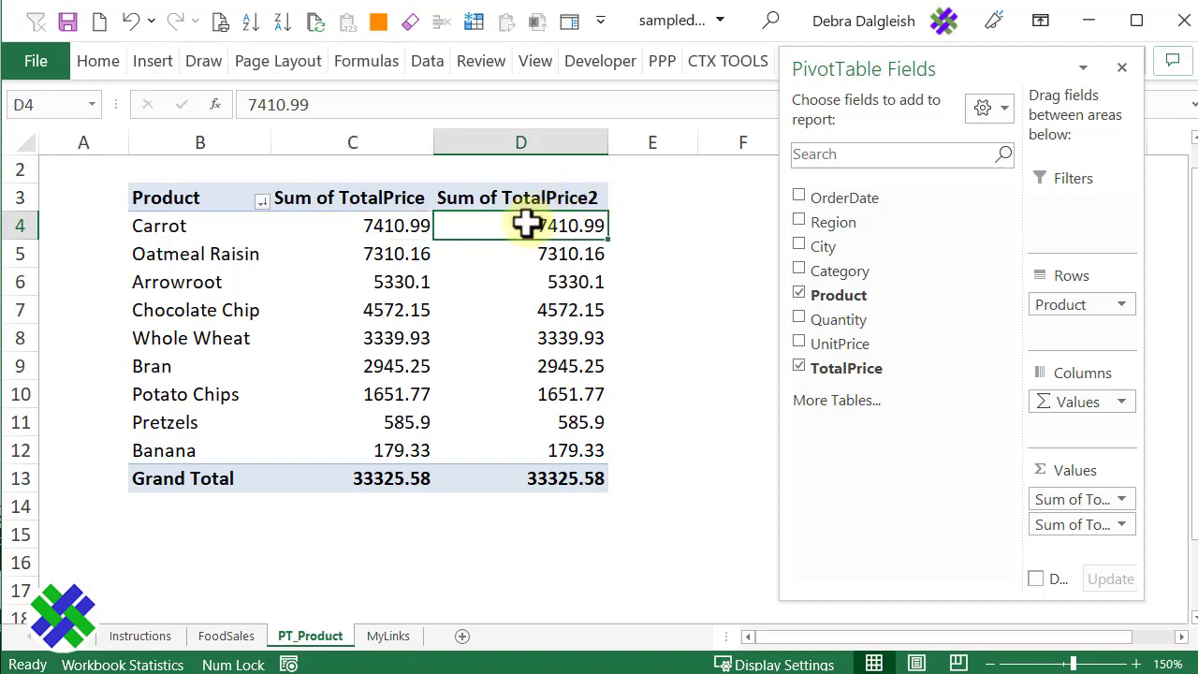
{"action": "mouse_move", "coordinate": [521, 224]}
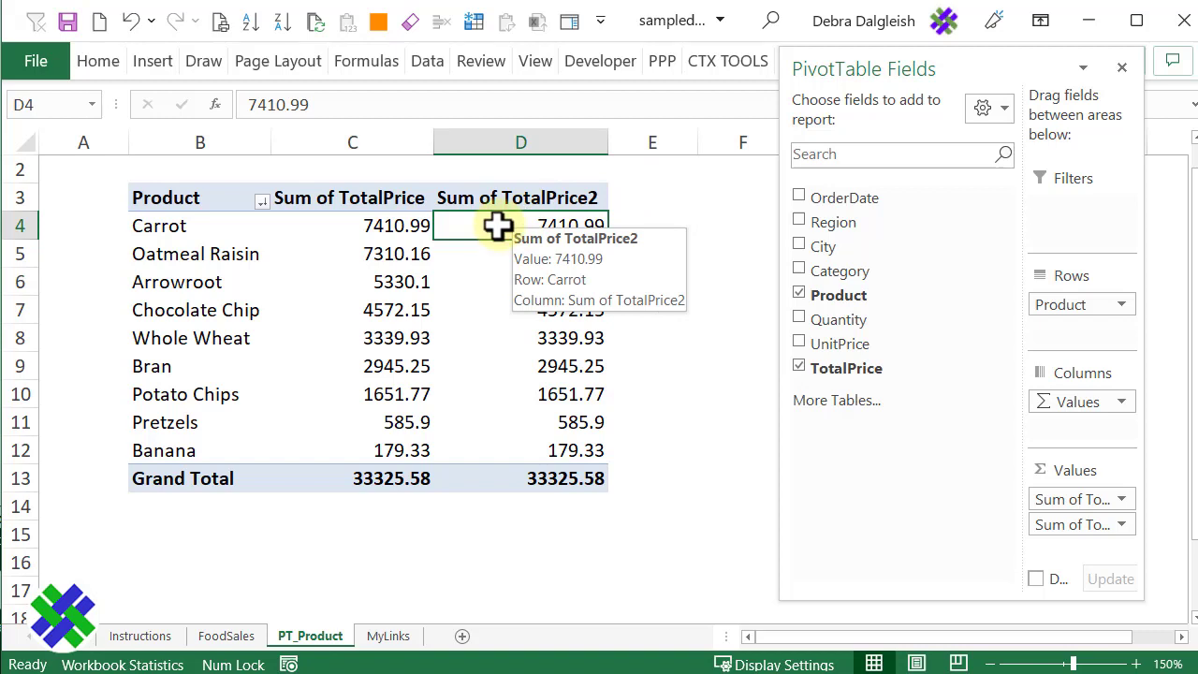
Step: Show Sum of TotalPrice2 as Rank Largest to Smallest with base field Product
{"action": "right_click", "coordinate": [520, 224]}
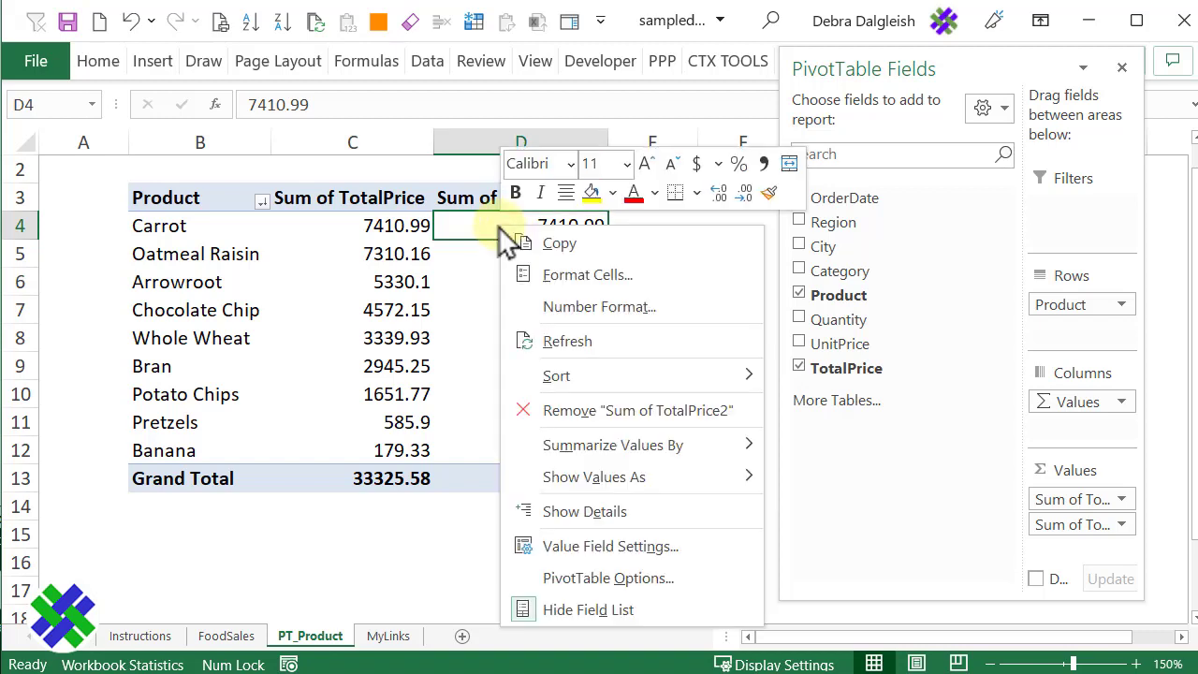
{"action": "mouse_move", "coordinate": [569, 426]}
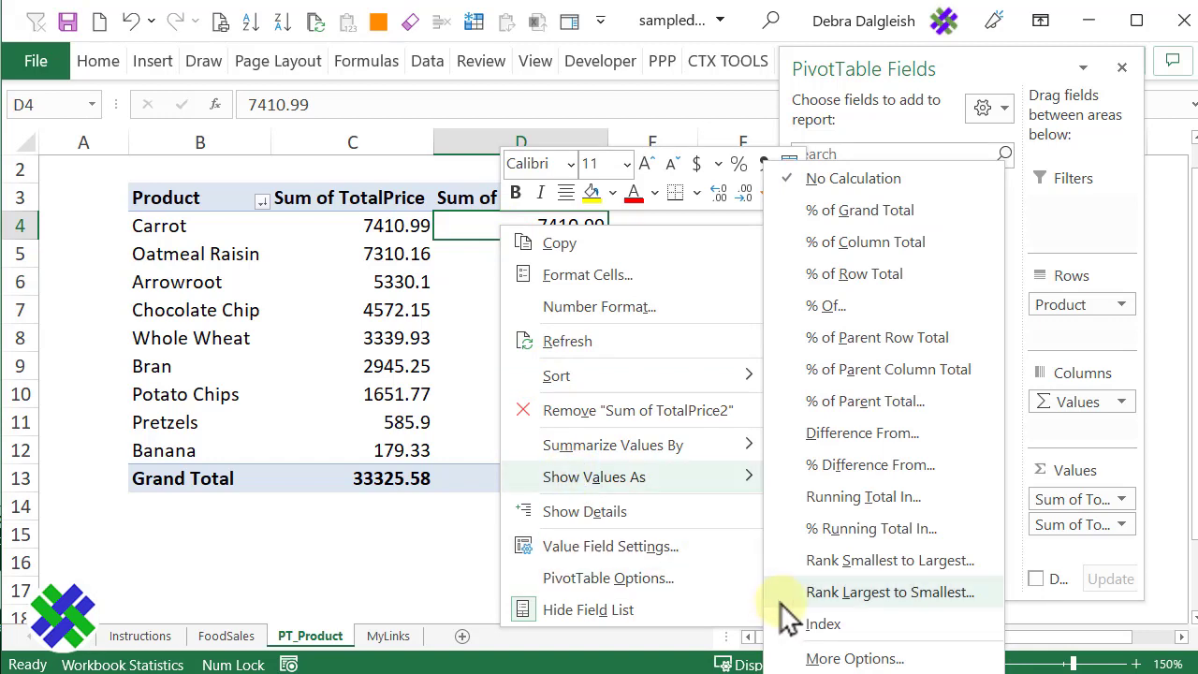
{"action": "left_click", "coordinate": [890, 591]}
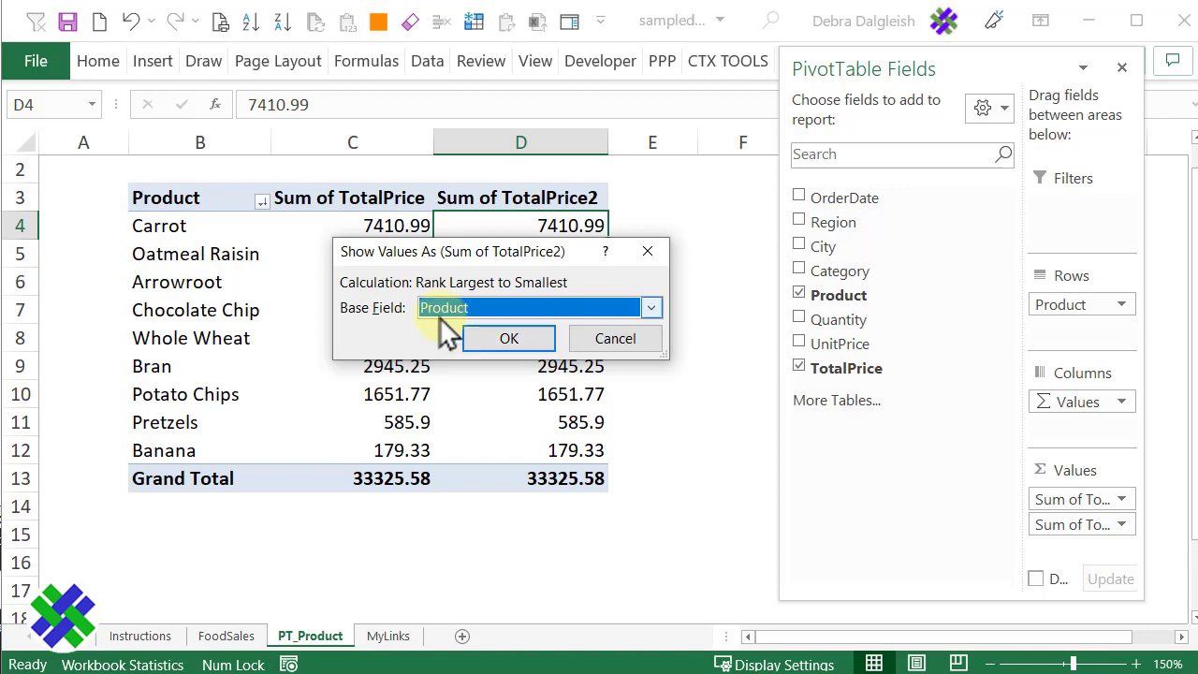
{"action": "left_click", "coordinate": [508, 338]}
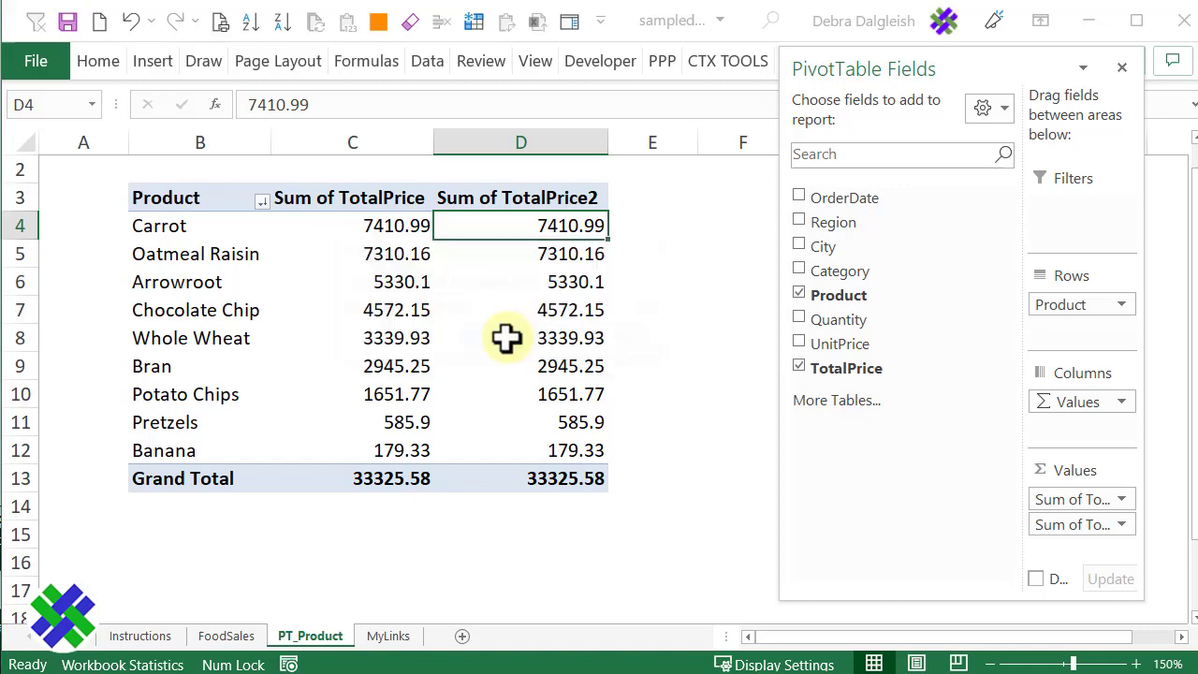
{"action": "type", "text": "1"}
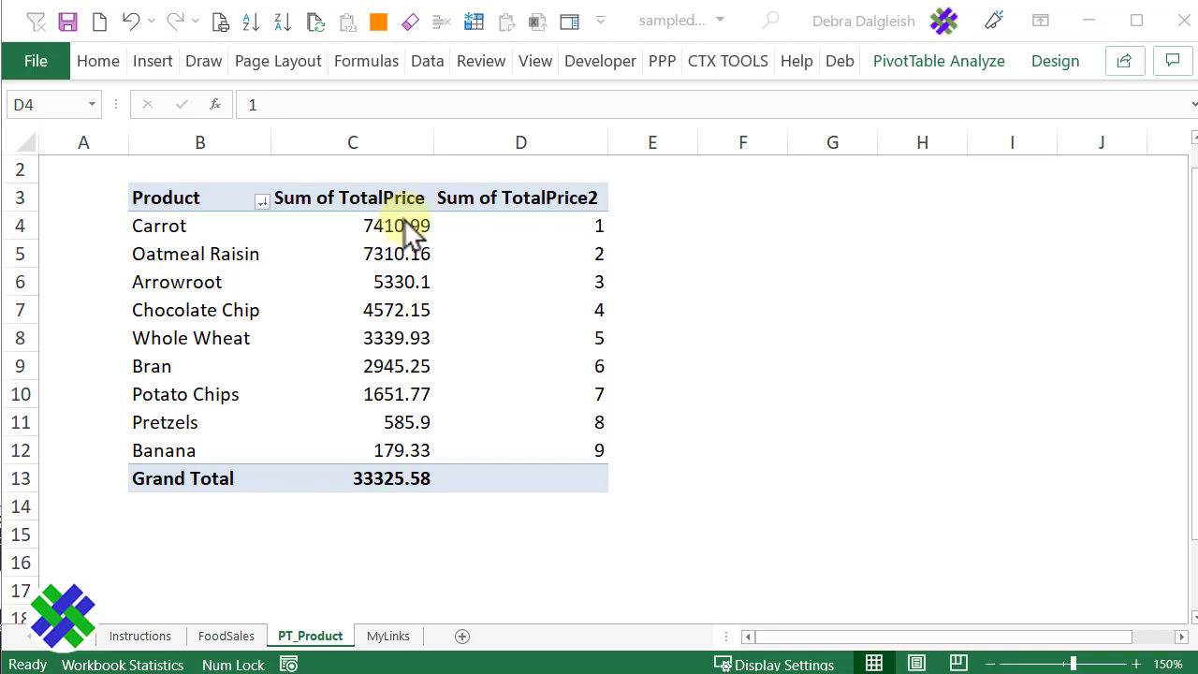
{"action": "mouse_move", "coordinate": [412, 245]}
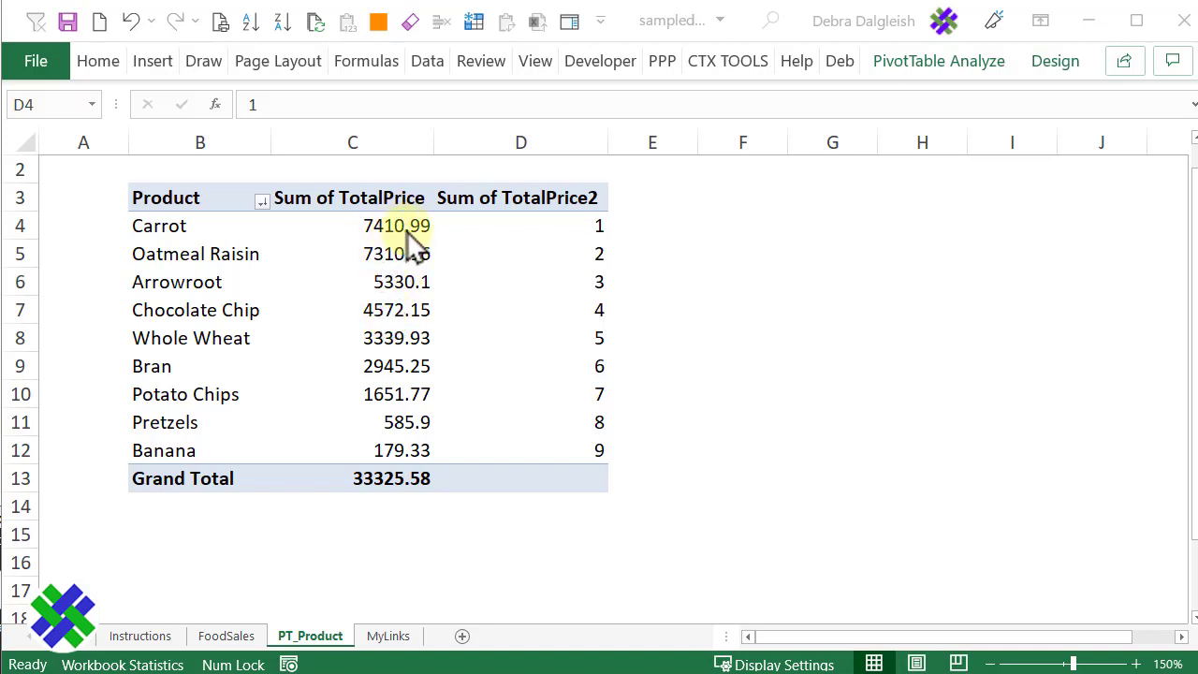
{"action": "mouse_move", "coordinate": [397, 347]}
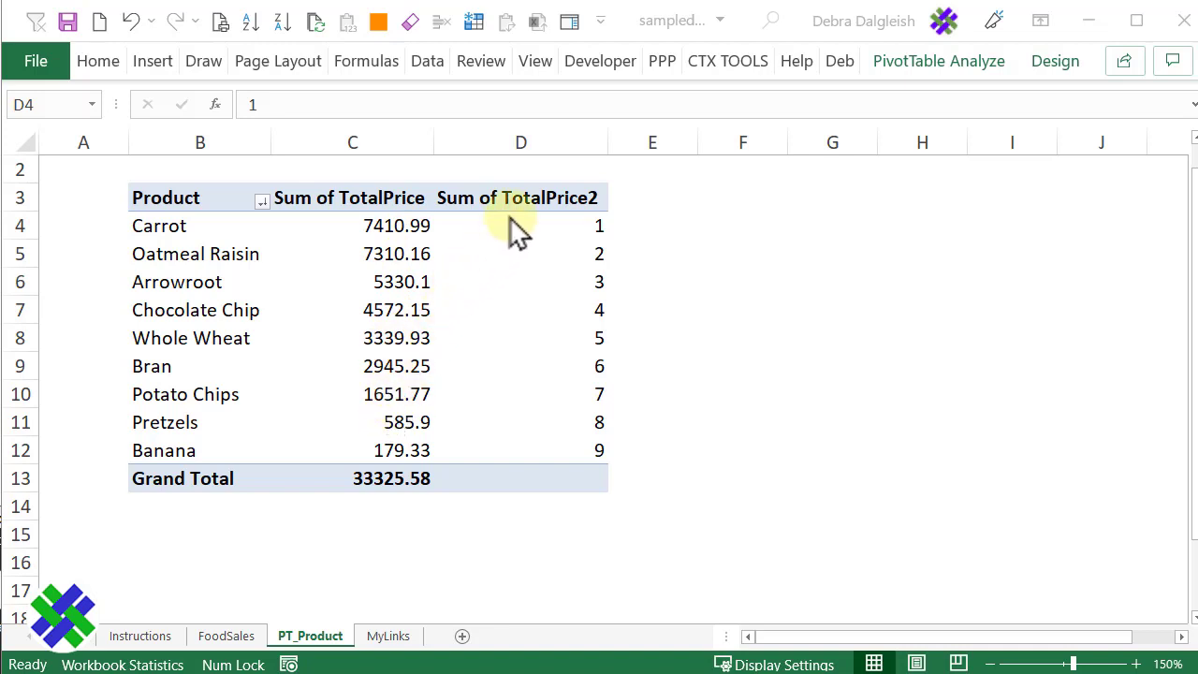
{"action": "mouse_move", "coordinate": [521, 211]}
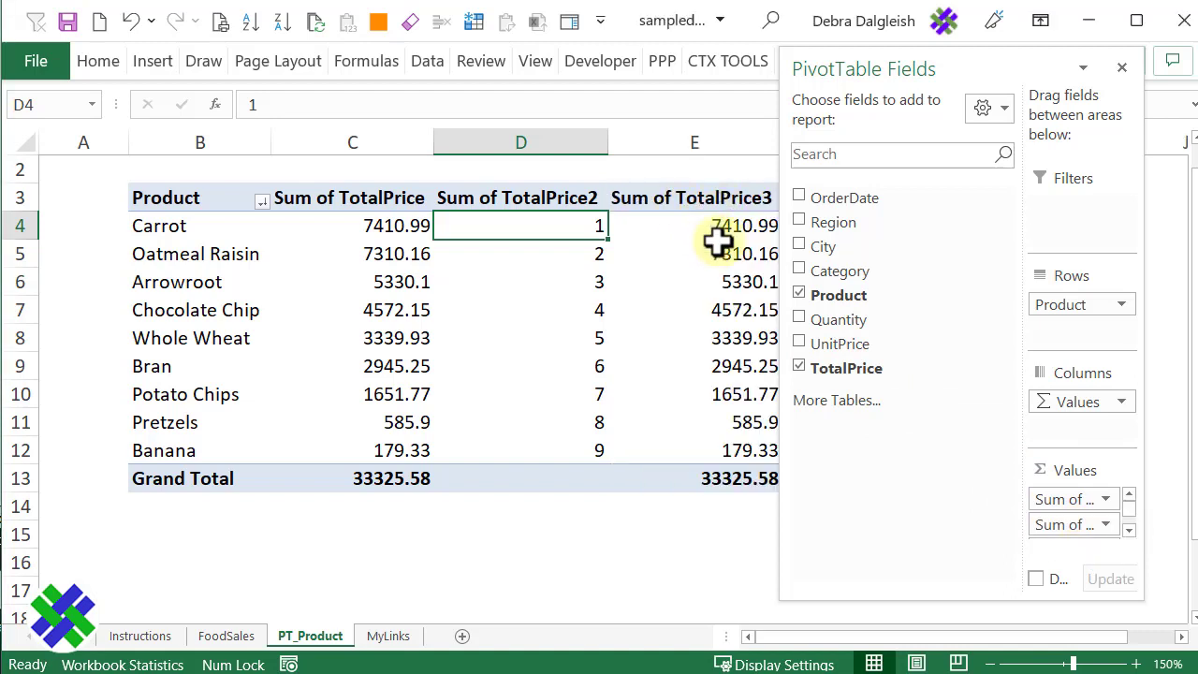
{"action": "mouse_move", "coordinate": [673, 229]}
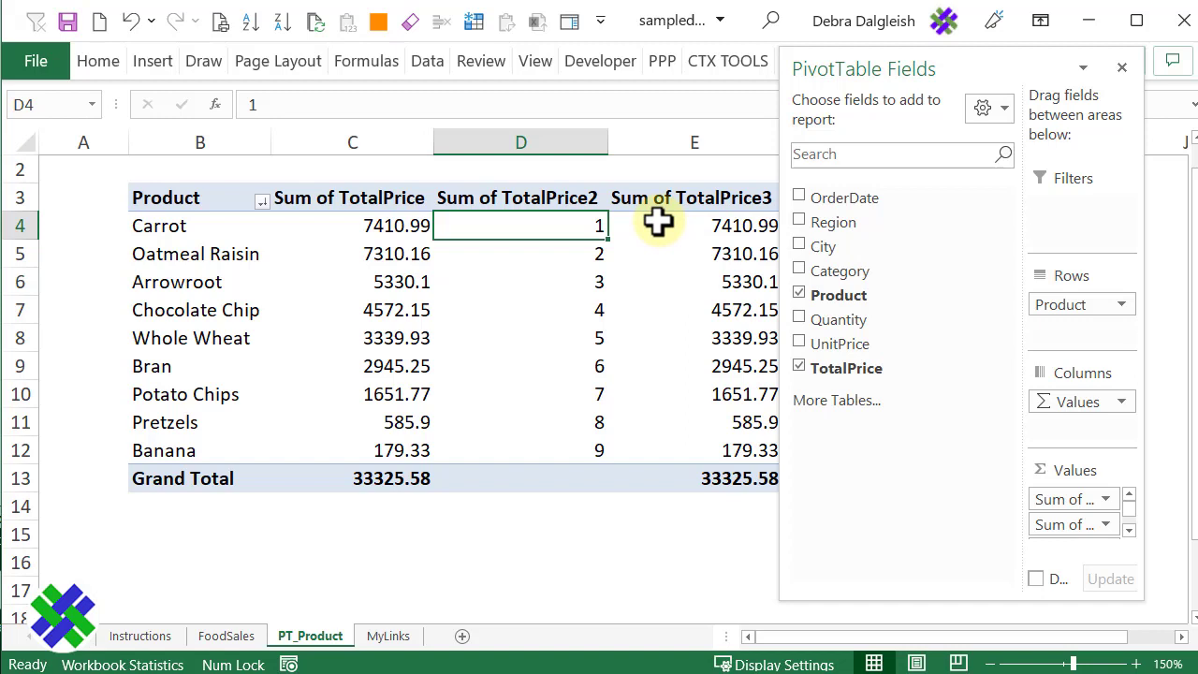
Step: Show Sum of TotalPrice3 as % Running Total In with base field Product
{"action": "right_click", "coordinate": [672, 225]}
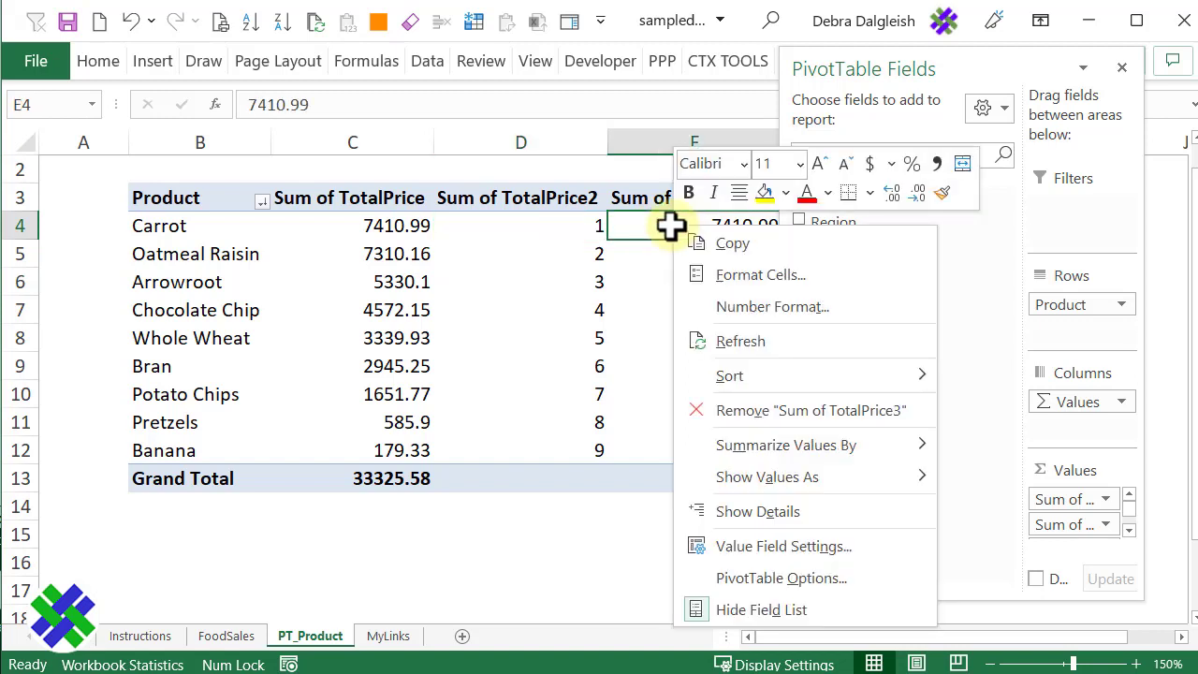
{"action": "left_click", "coordinate": [766, 476]}
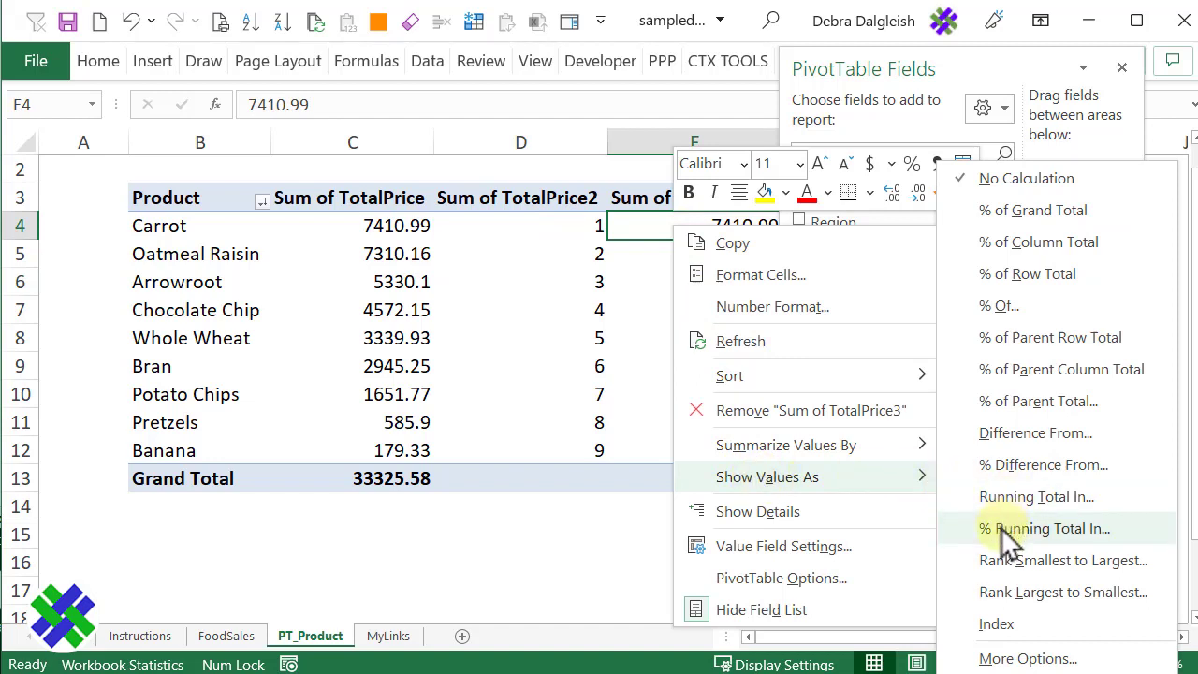
{"action": "left_click", "coordinate": [1045, 528]}
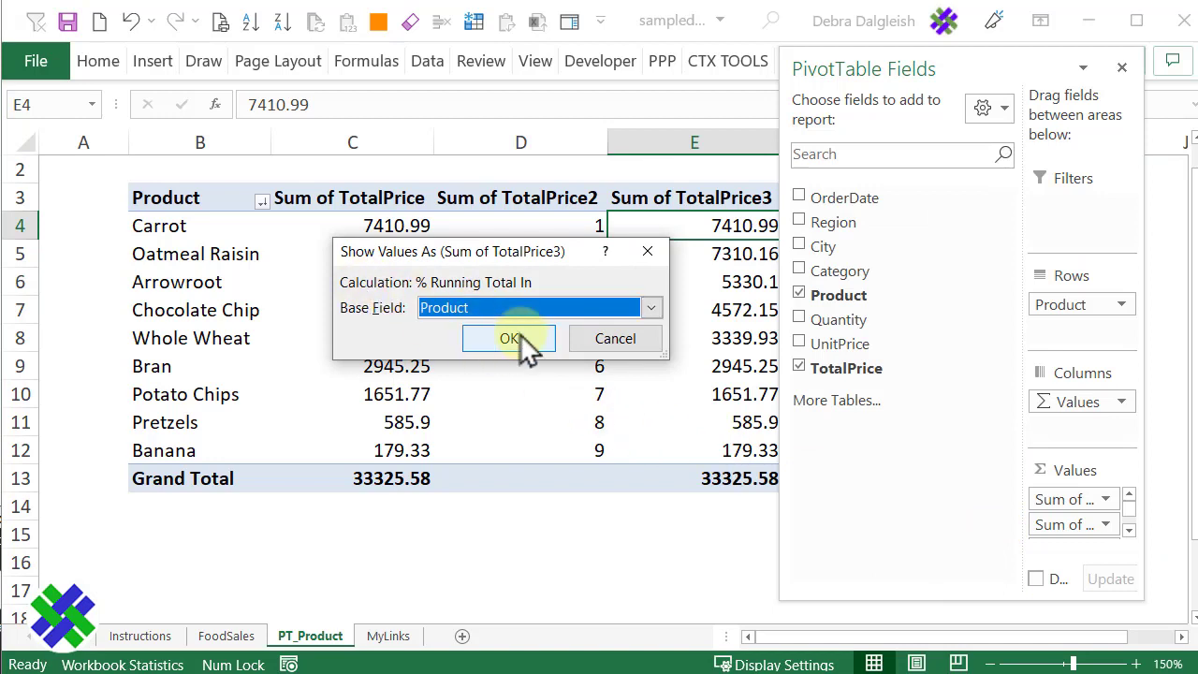
{"action": "left_click", "coordinate": [509, 337]}
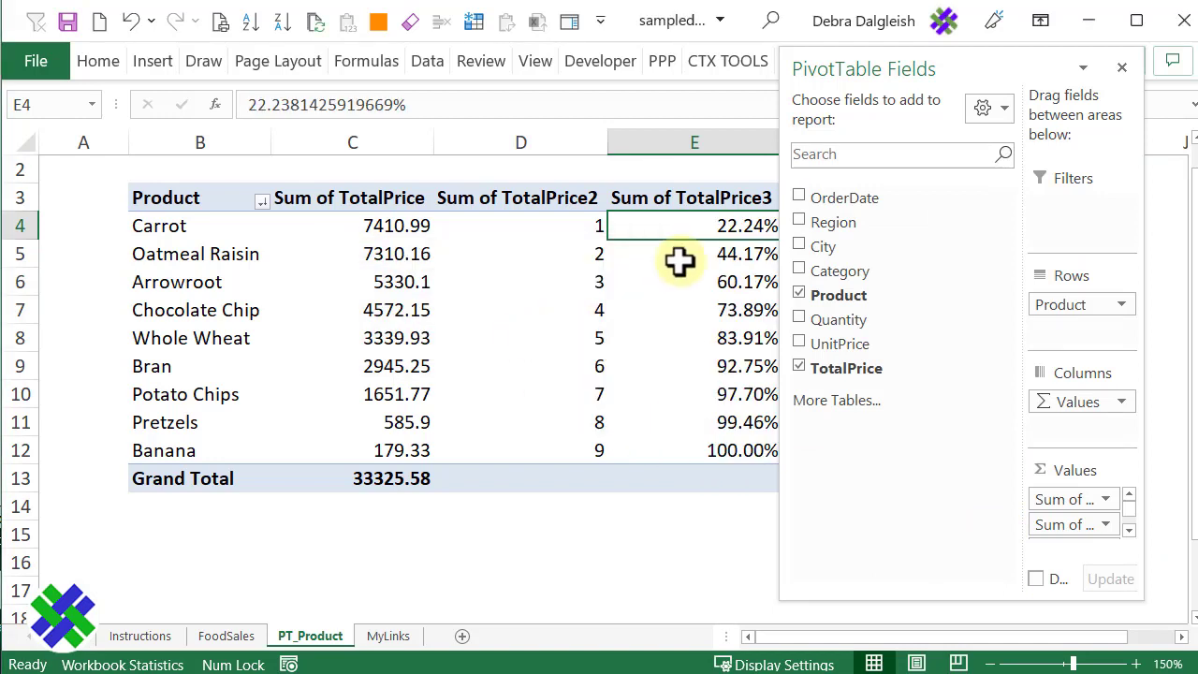
{"action": "mouse_move", "coordinate": [652, 217]}
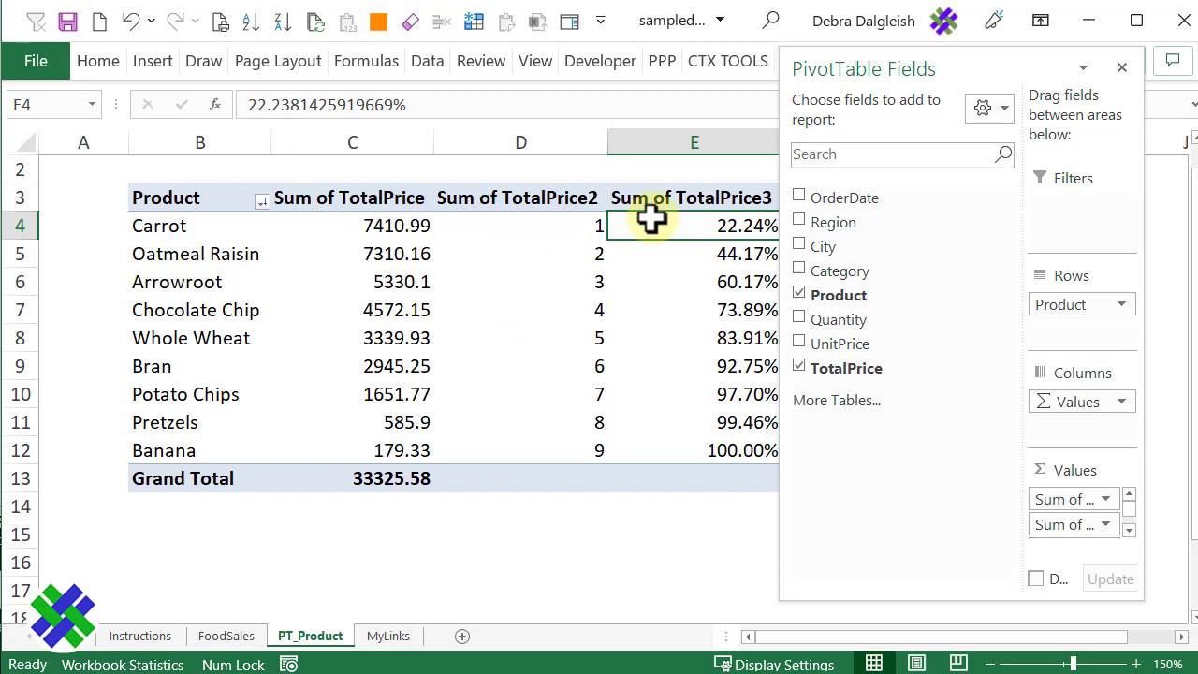
{"action": "mouse_move", "coordinate": [674, 293]}
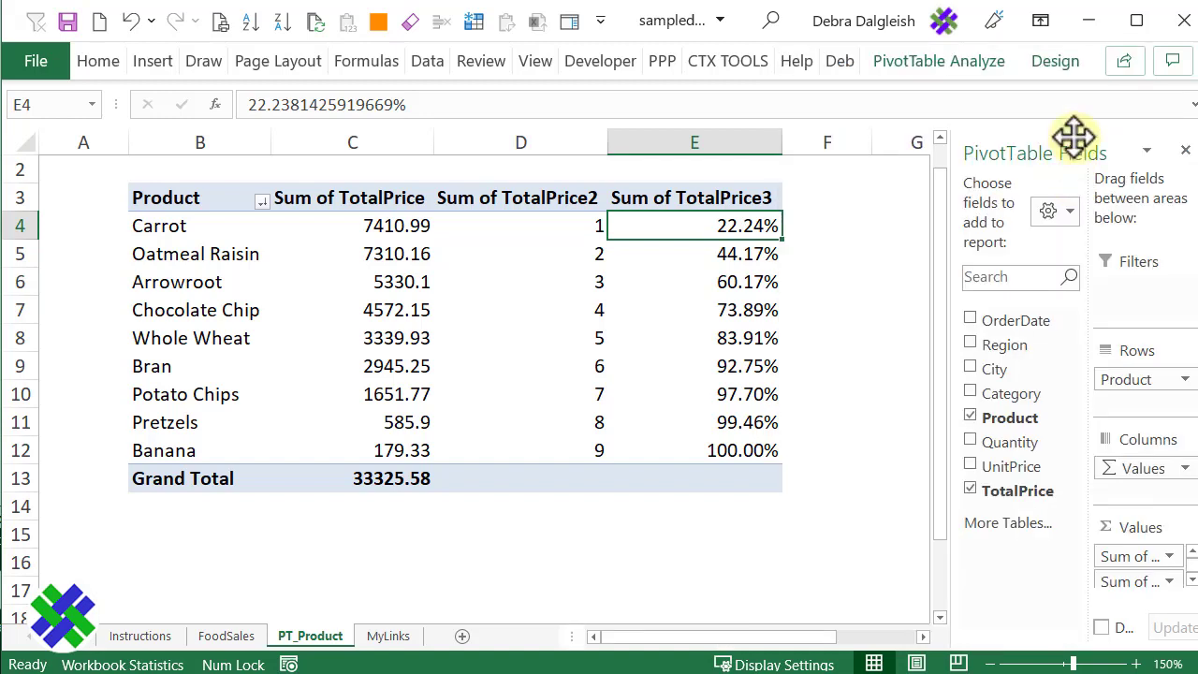
Step: Rename the first value heading to Sales and narrow the Sales, Rank and % Run columns
{"action": "left_click", "coordinate": [352, 197]}
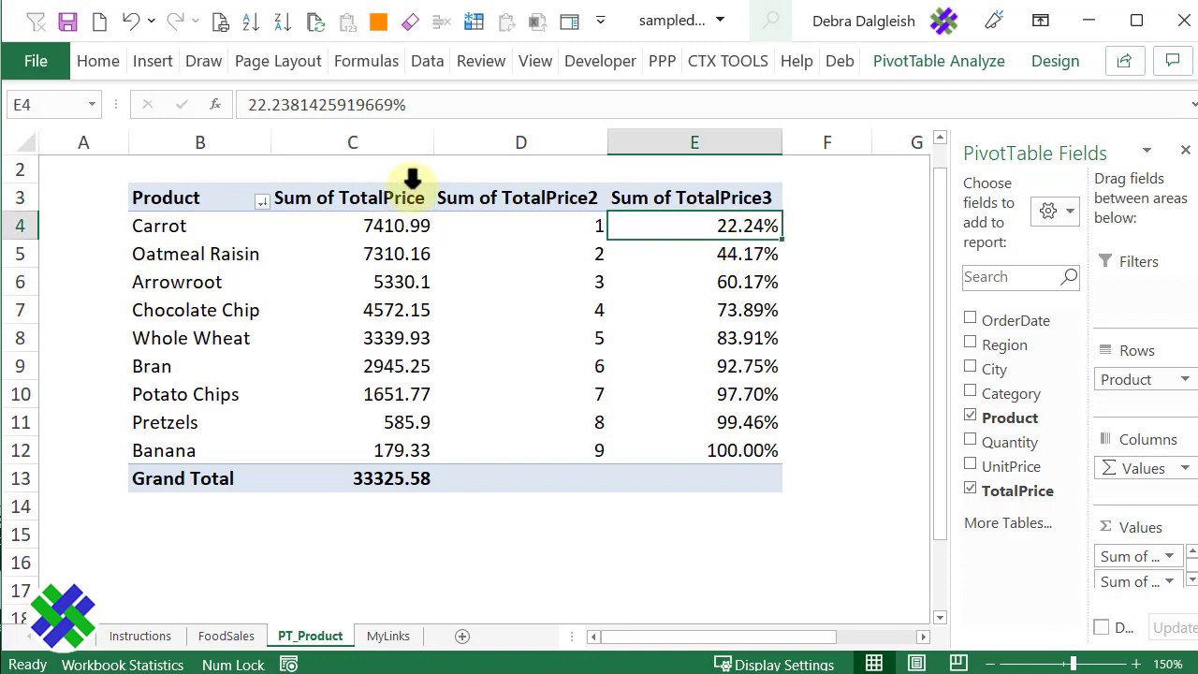
{"action": "left_click", "coordinate": [352, 198]}
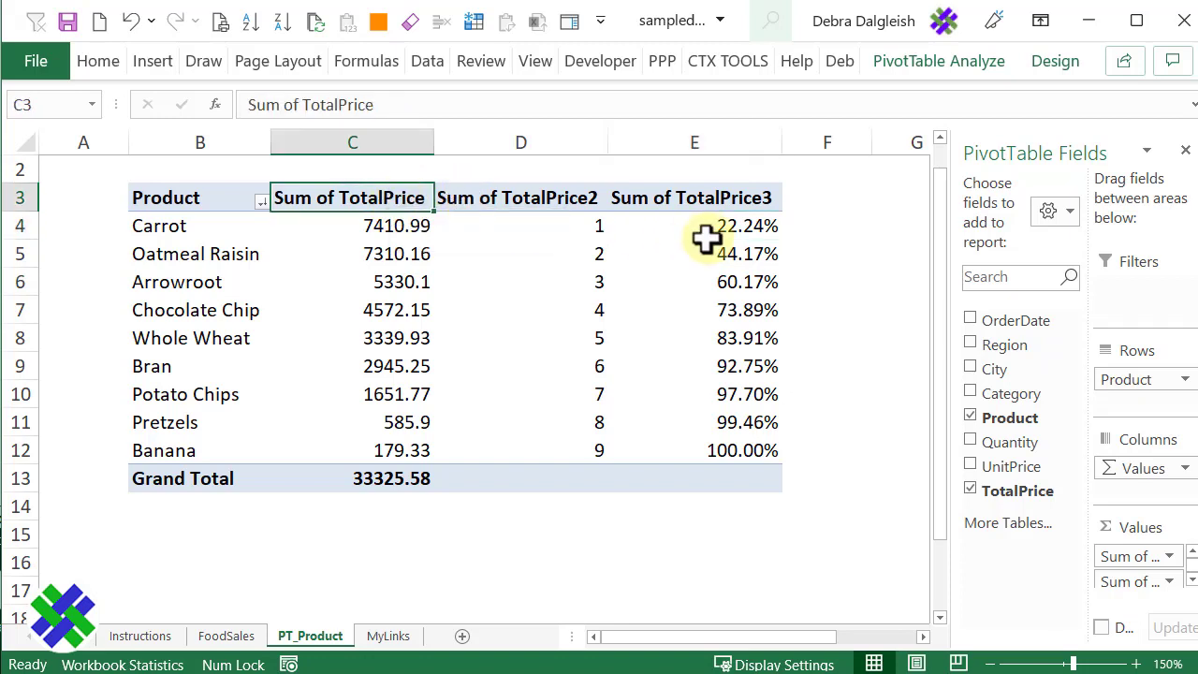
{"action": "type", "text": "Sales"}
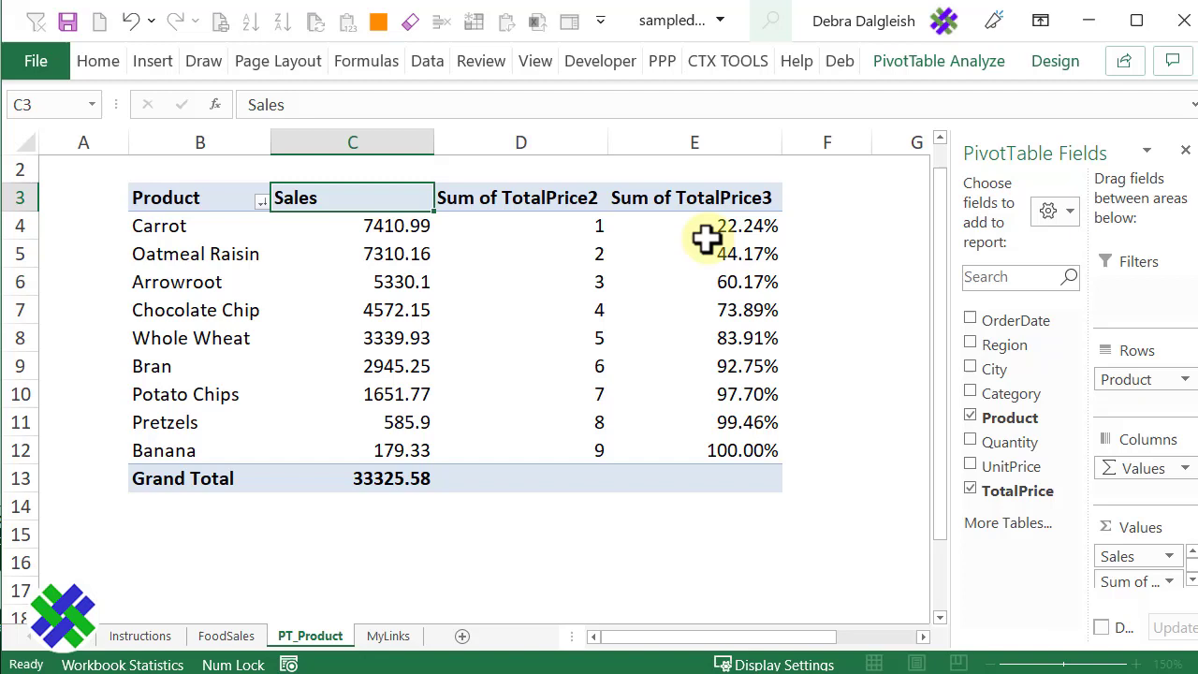
{"action": "left_click", "coordinate": [520, 197]}
{"action": "type", "text": "Rank"}
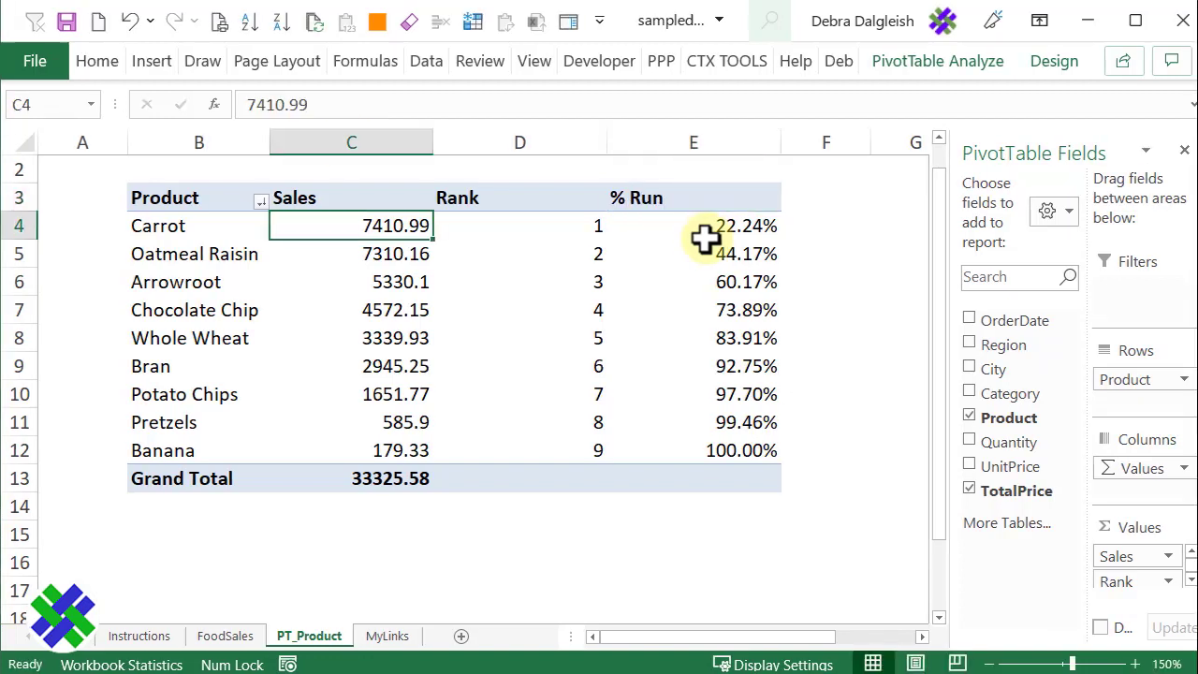
{"action": "left_click_drag", "start_coordinate": [350, 141], "coordinate": [519, 140]}
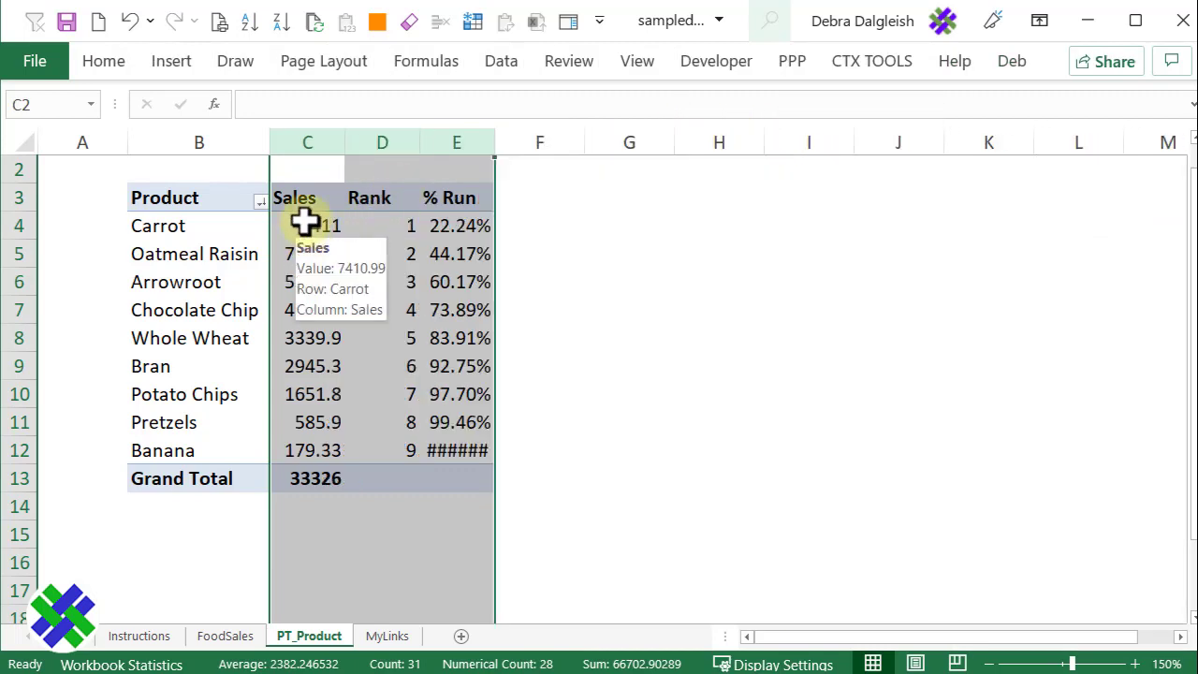
Step: Format the Sales field as Number with 0 decimal places and a 1000 separator
{"action": "left_click", "coordinate": [307, 225]}
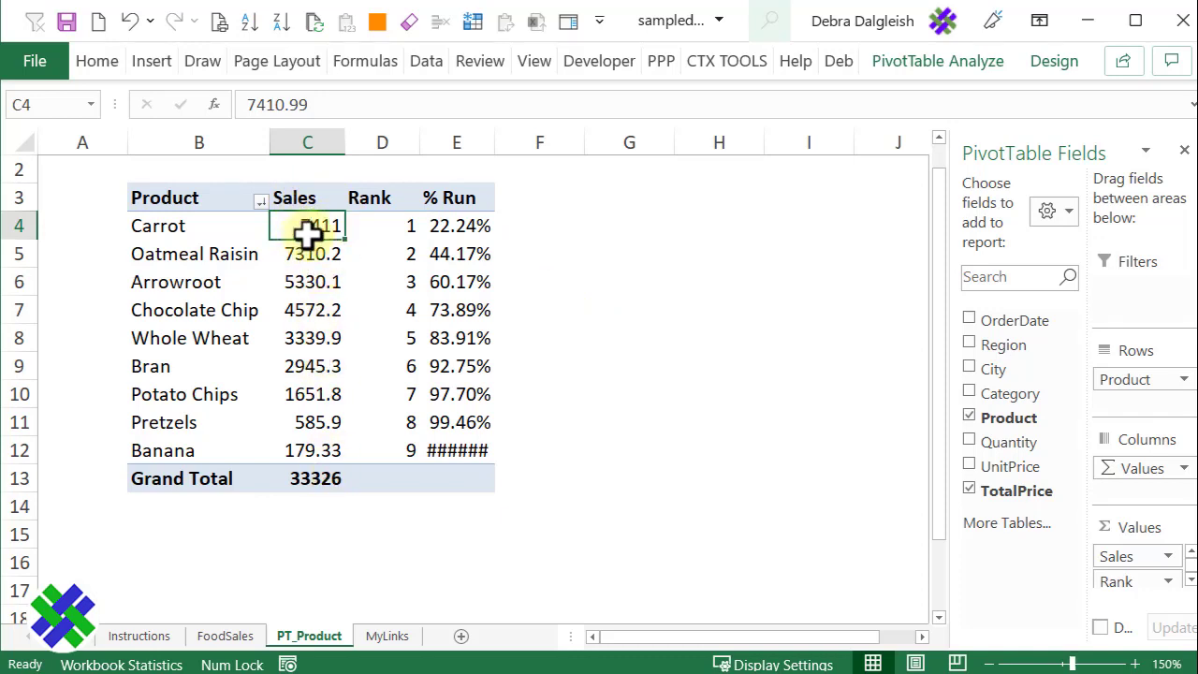
{"action": "right_click", "coordinate": [307, 225]}
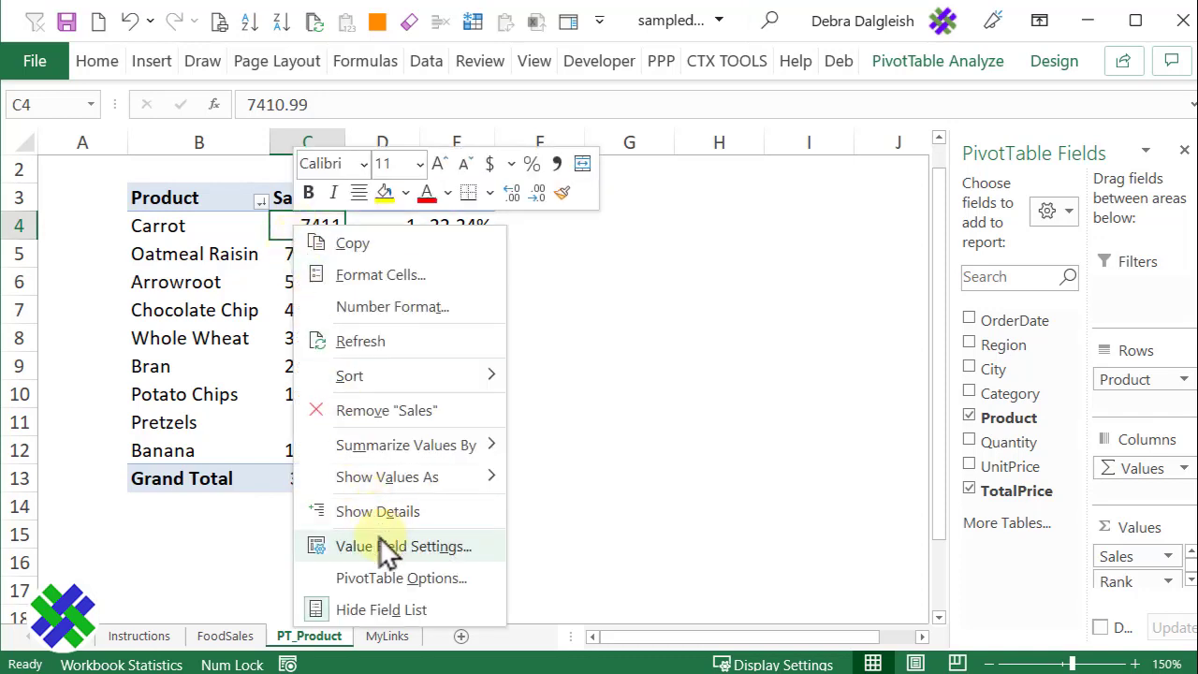
{"action": "left_click", "coordinate": [406, 546]}
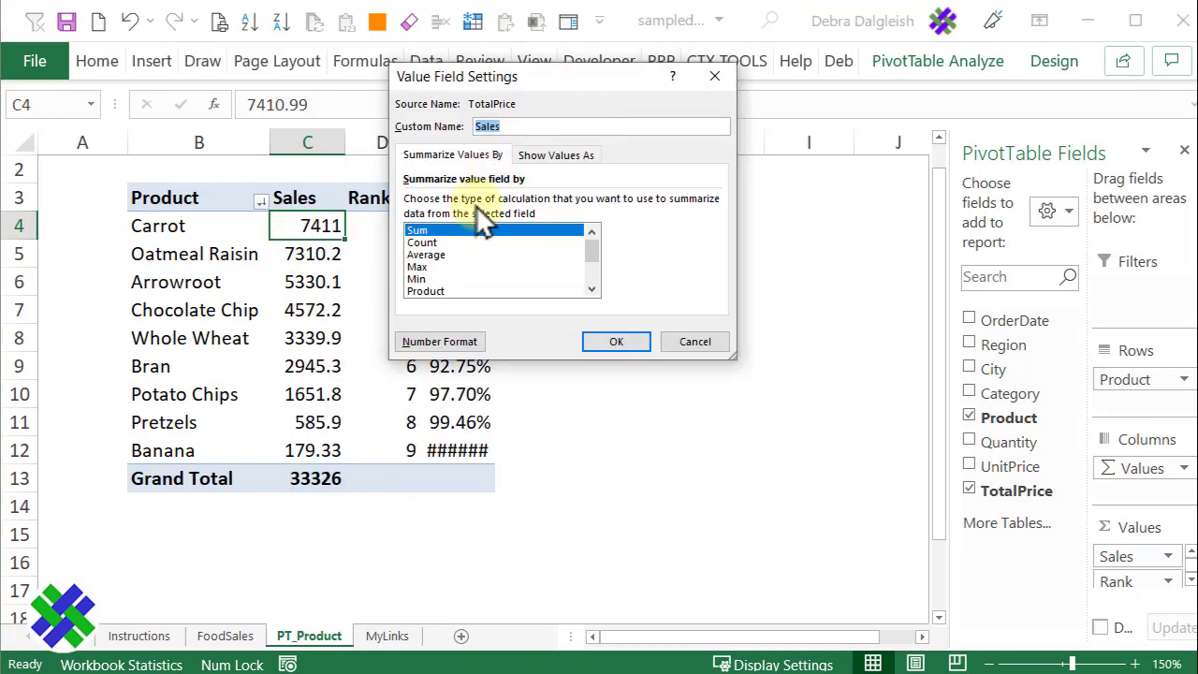
{"action": "left_click", "coordinate": [438, 341]}
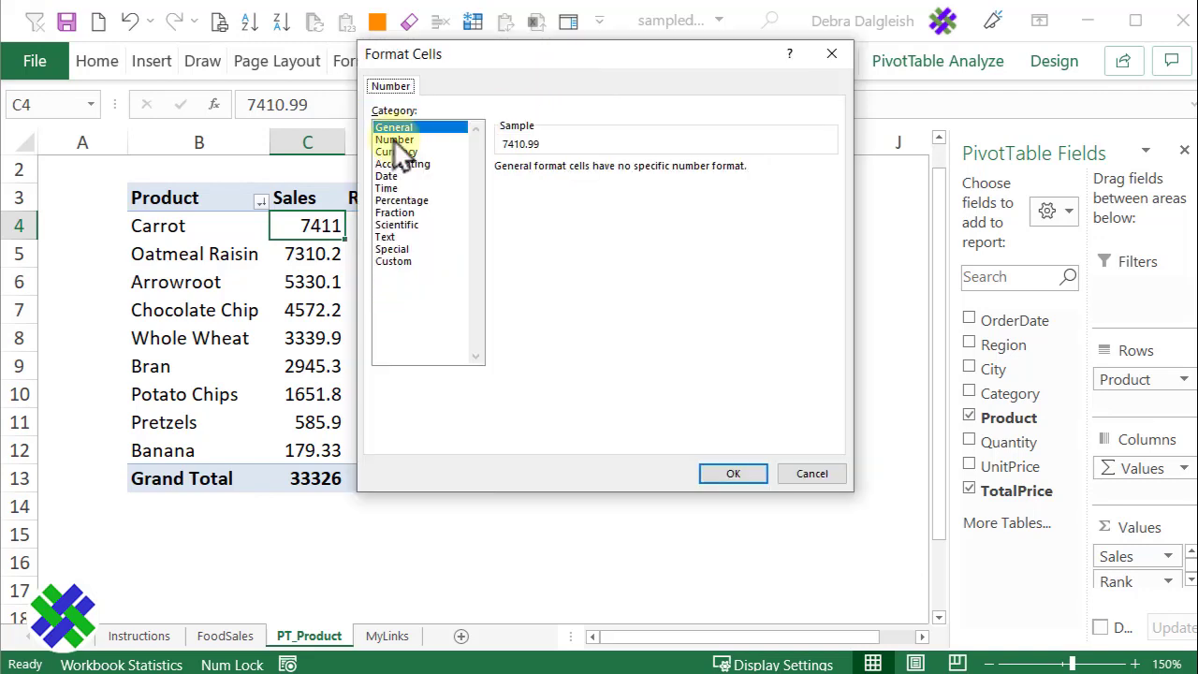
{"action": "left_click", "coordinate": [394, 140]}
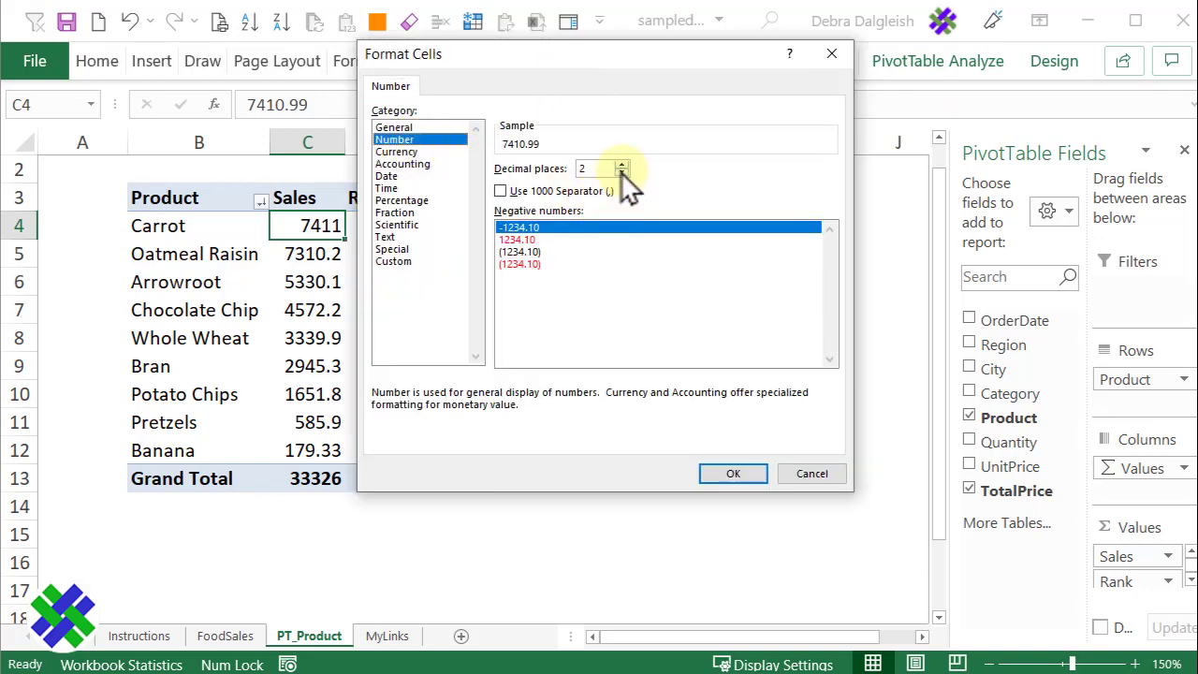
{"action": "left_click", "coordinate": [622, 173]}
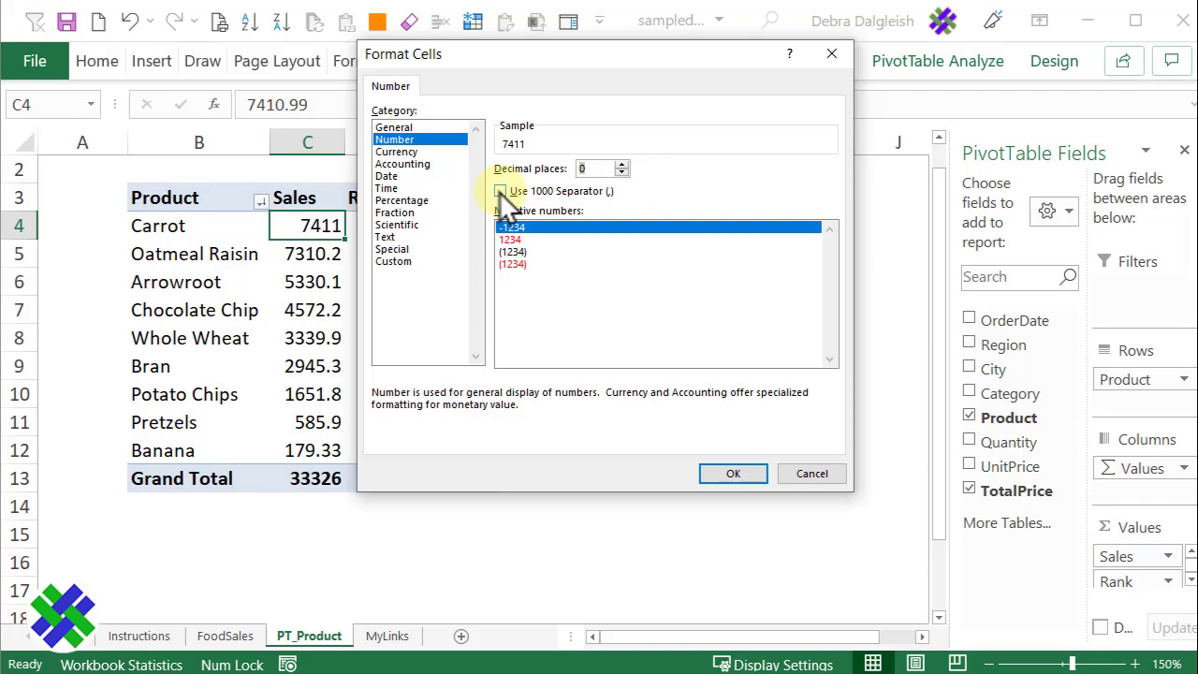
{"action": "left_click", "coordinate": [501, 190]}
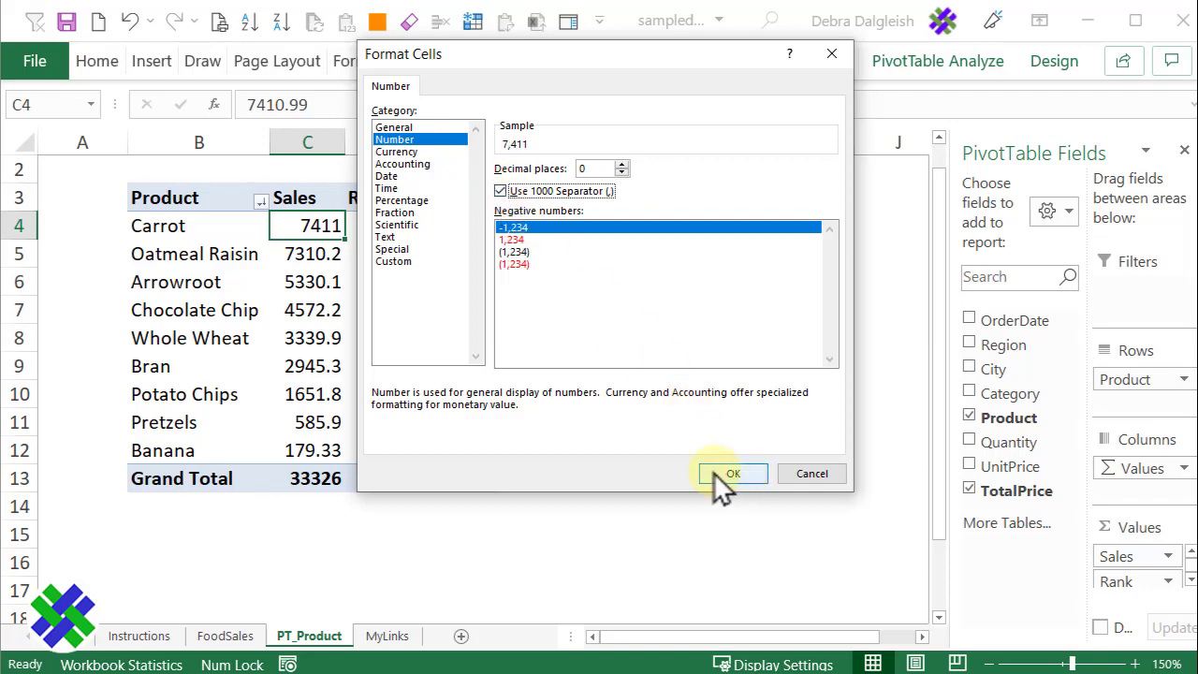
{"action": "left_click", "coordinate": [733, 473]}
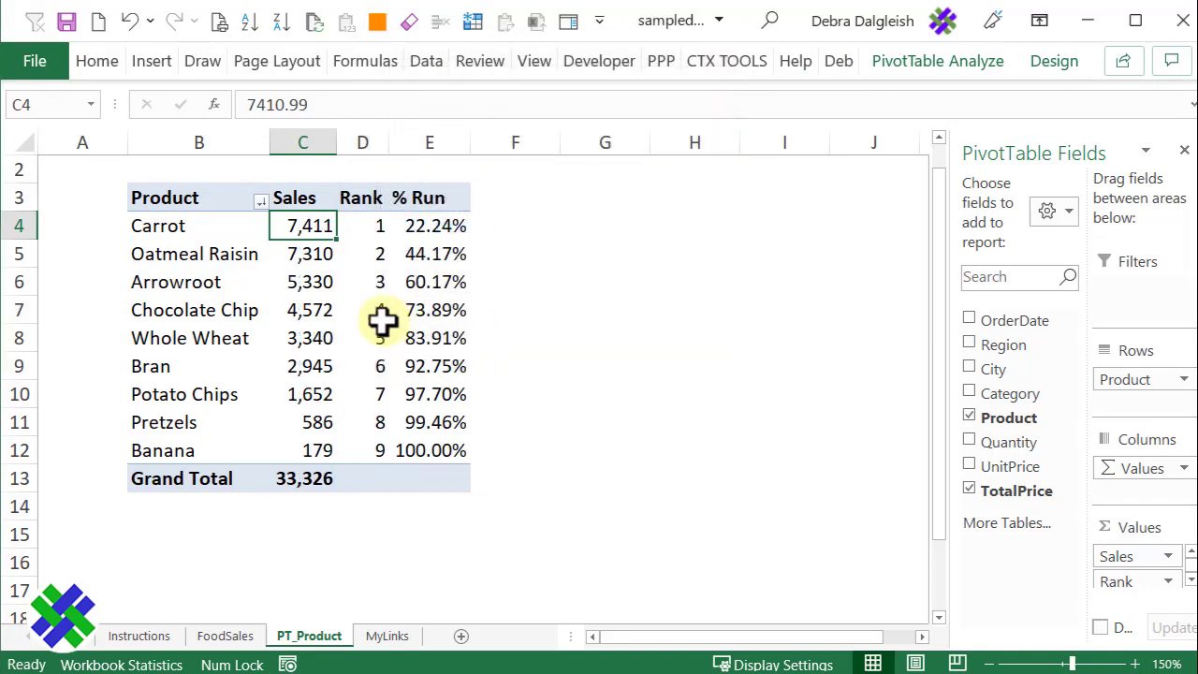
{"action": "left_click", "coordinate": [430, 225]}
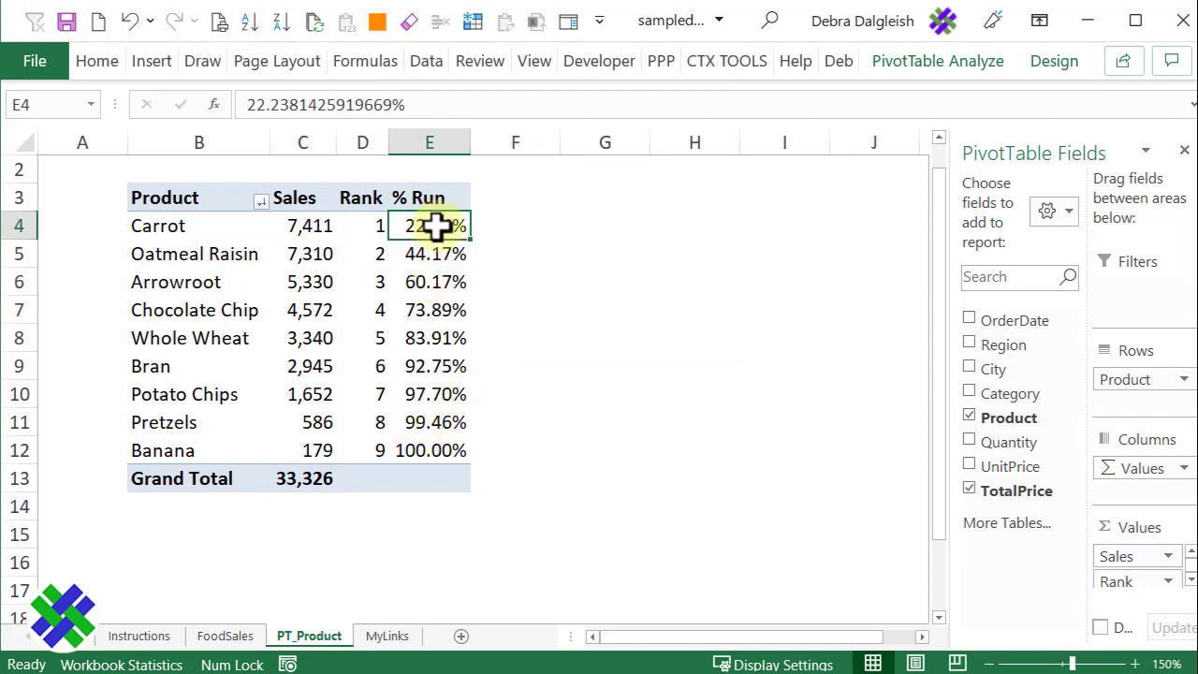
{"action": "mouse_move", "coordinate": [429, 226]}
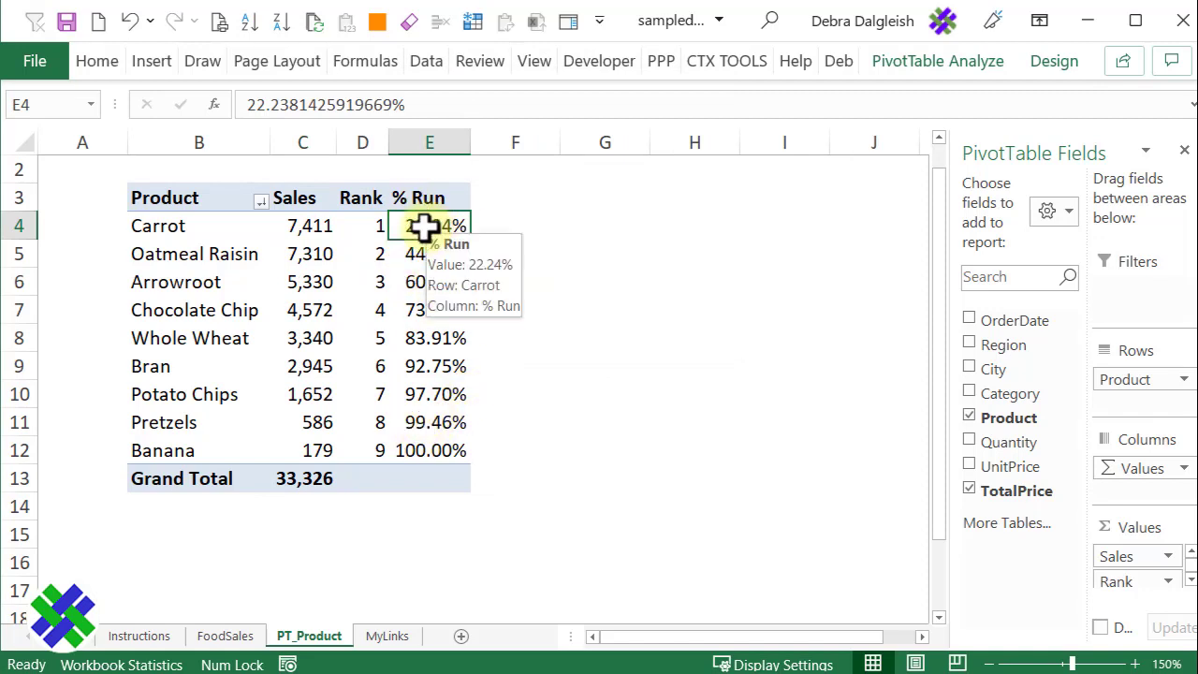
Step: Format the % Run field as Percentage with 0 decimal places
{"action": "right_click", "coordinate": [428, 224]}
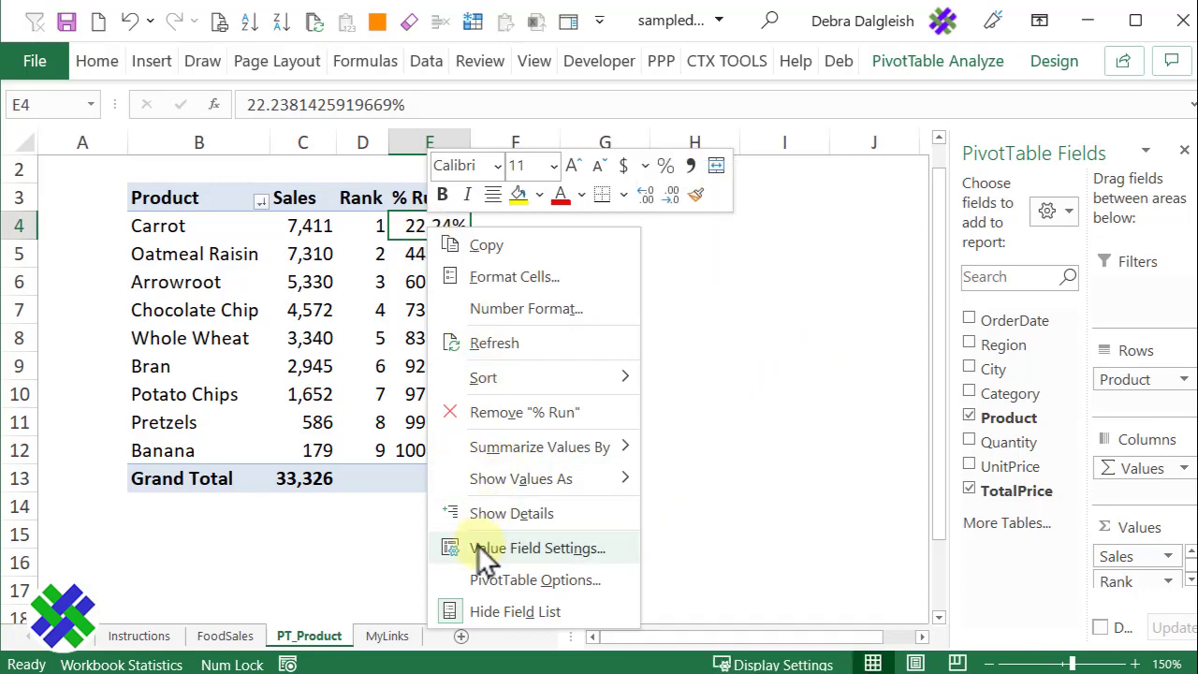
{"action": "left_click", "coordinate": [536, 547]}
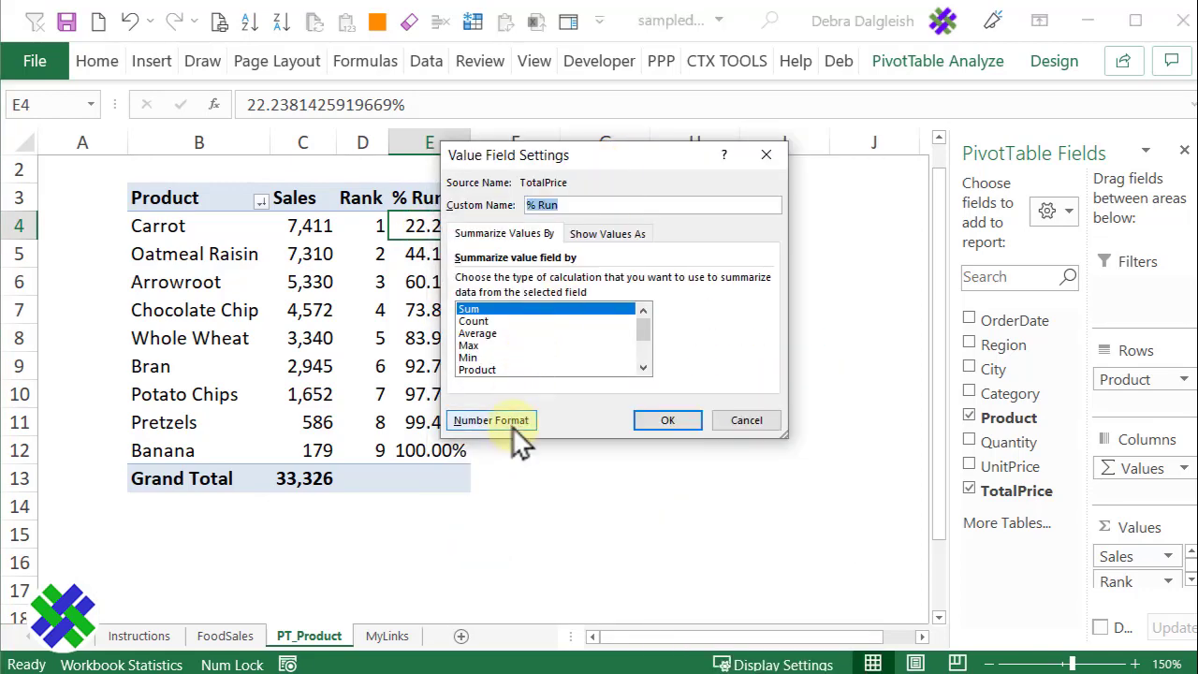
{"action": "left_click", "coordinate": [490, 419]}
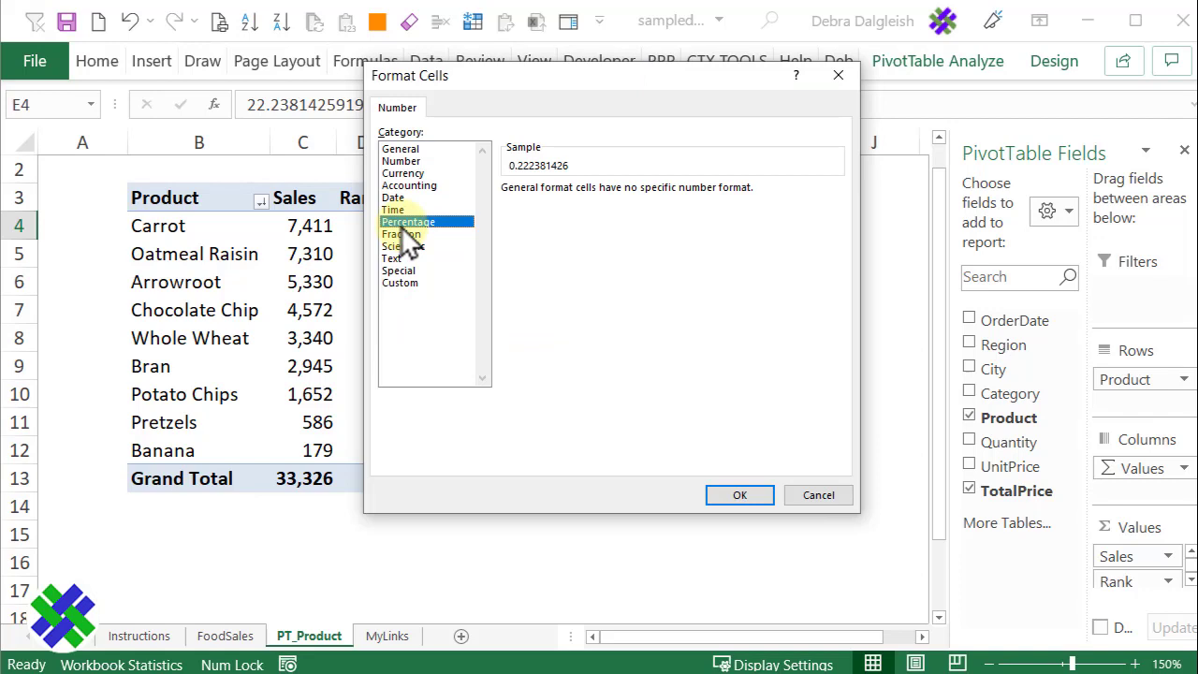
{"action": "left_click", "coordinate": [409, 221]}
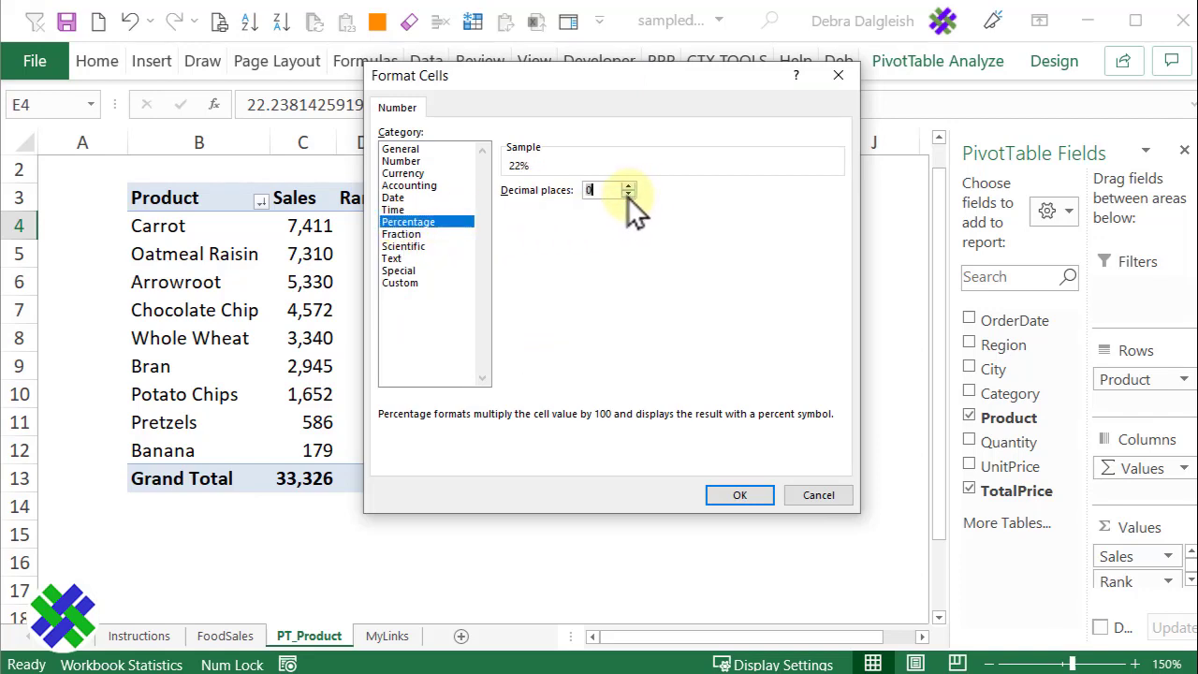
{"action": "left_click", "coordinate": [739, 494]}
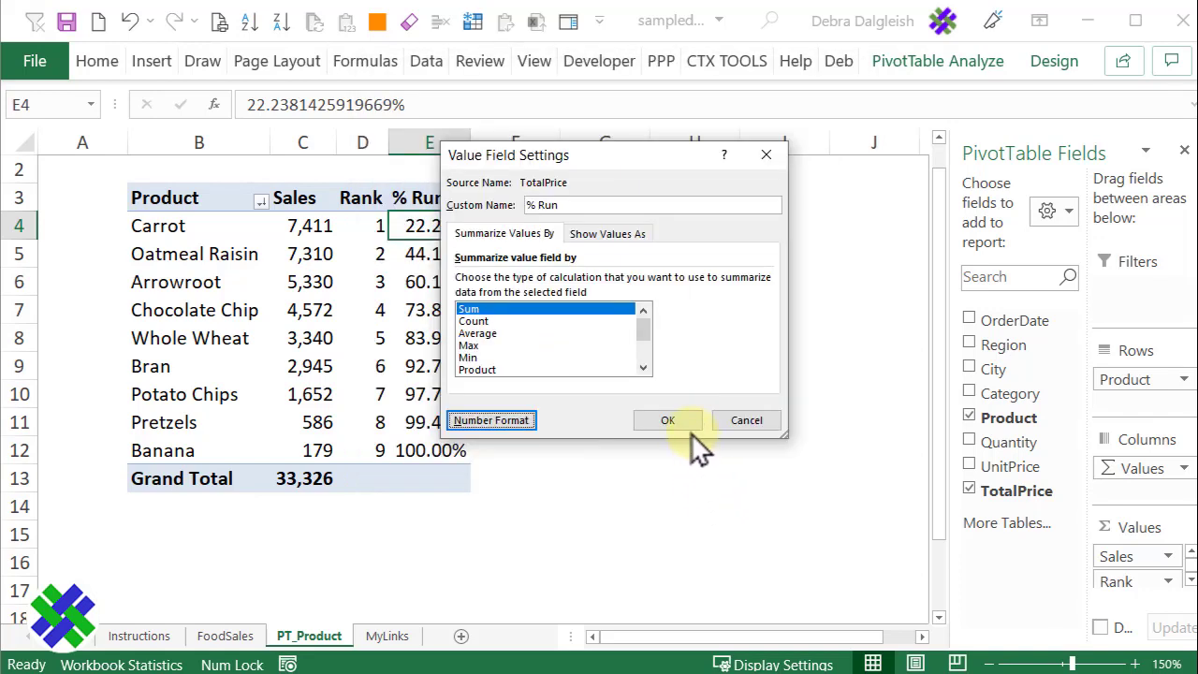
{"action": "left_click", "coordinate": [667, 419]}
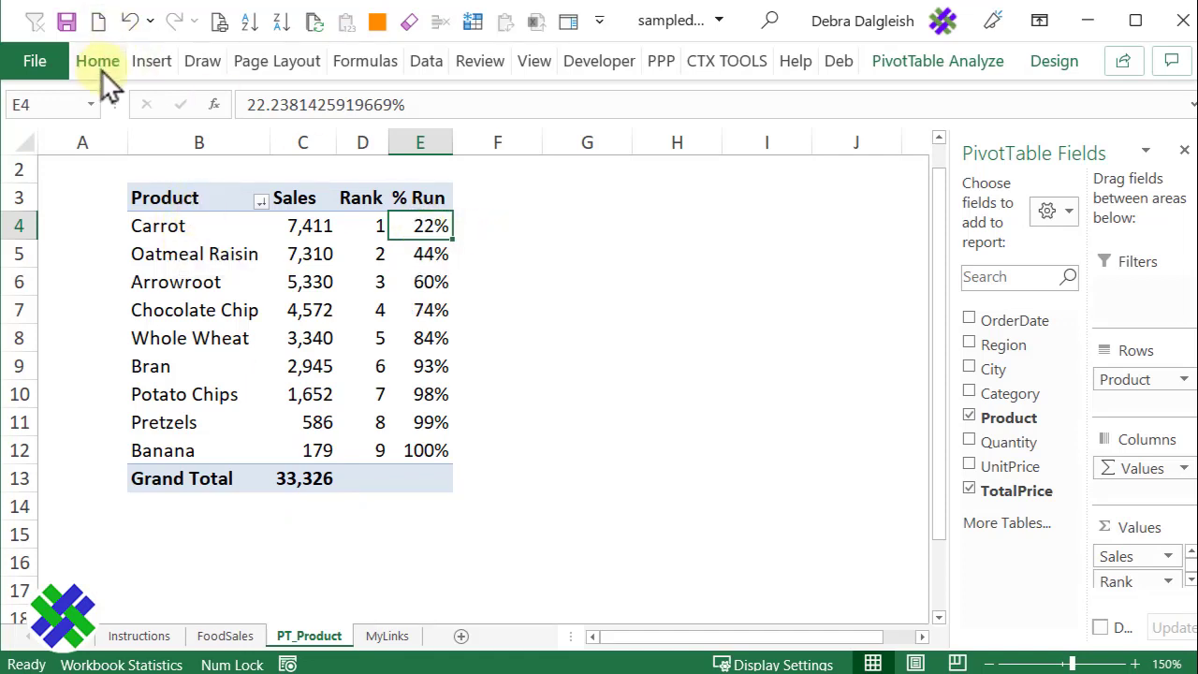
Step: Insert a resized Region slicer and select East, putting Oatmeal Raisin first with a 21,524 total
{"action": "left_click", "coordinate": [150, 61]}
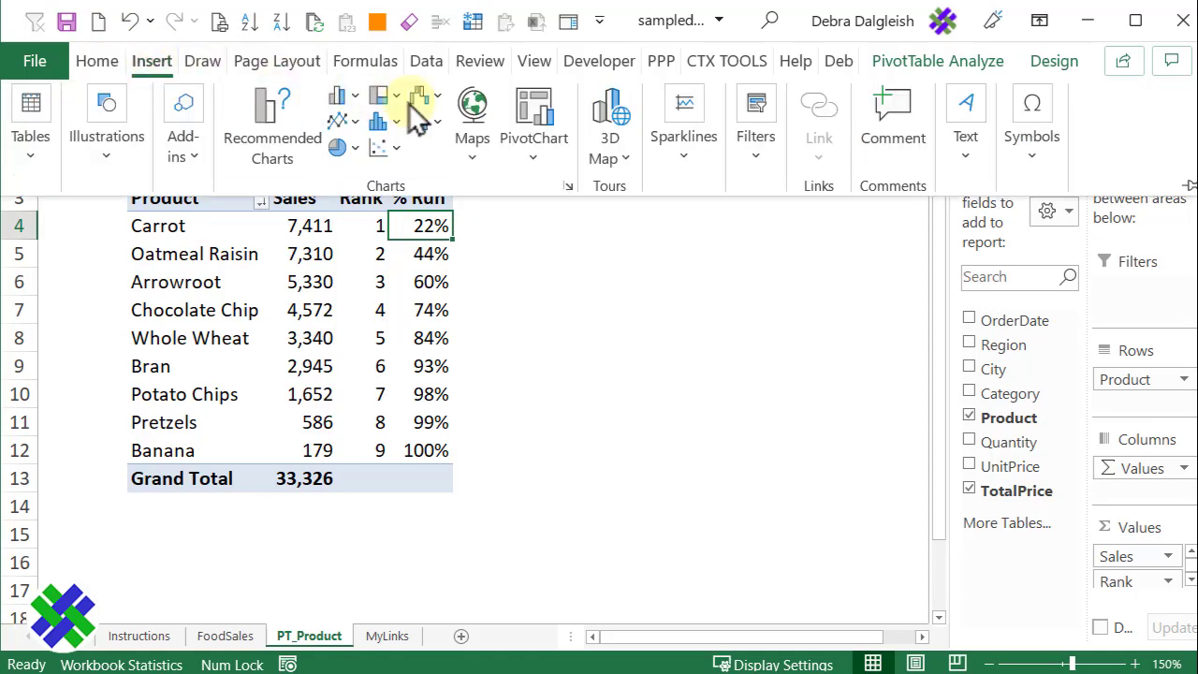
{"action": "left_click", "coordinate": [755, 122]}
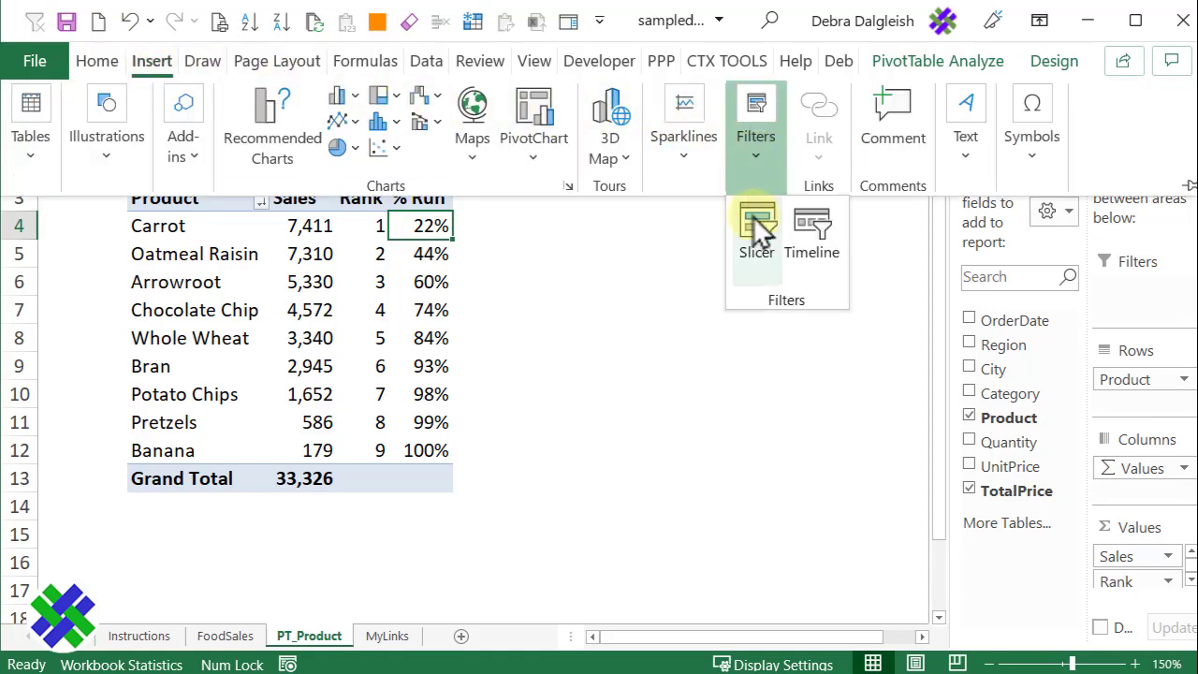
{"action": "left_click", "coordinate": [755, 225]}
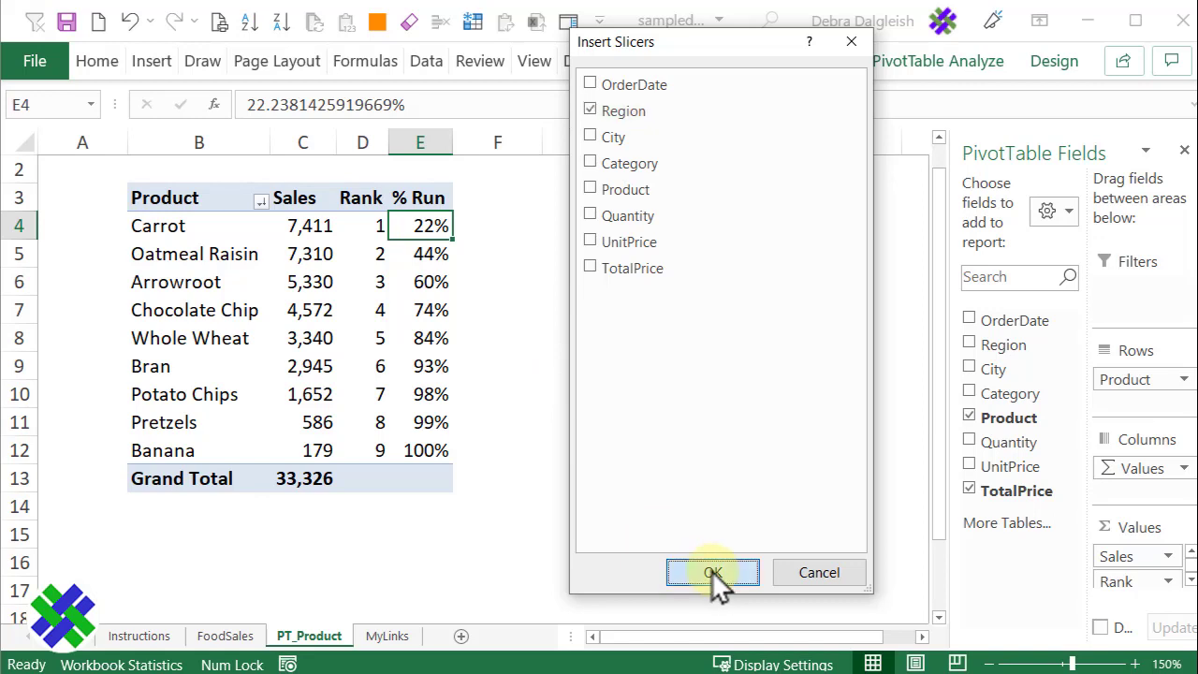
{"action": "left_click", "coordinate": [713, 572]}
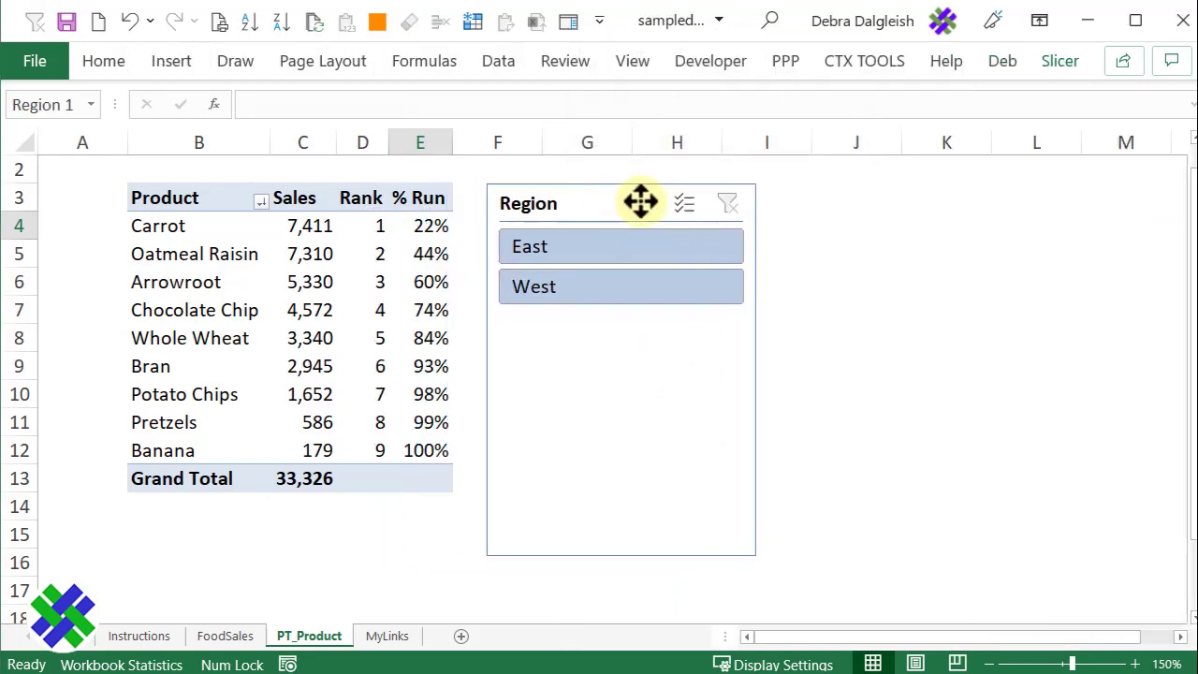
{"action": "left_click", "coordinate": [640, 202]}
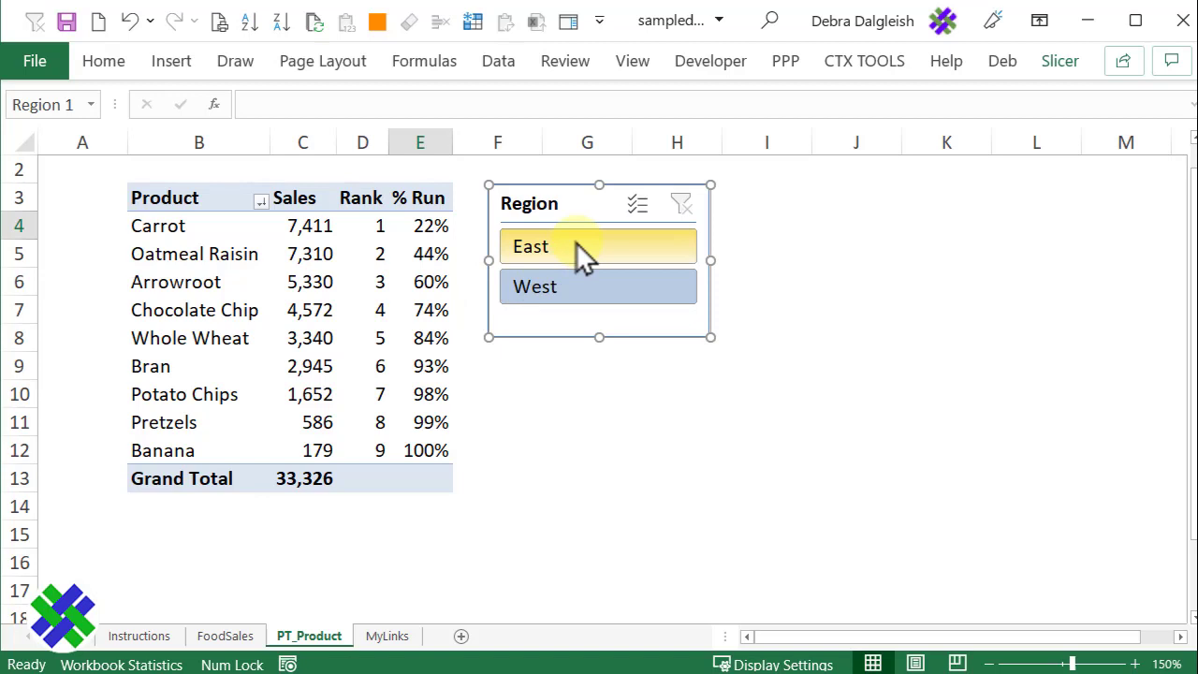
{"action": "left_click", "coordinate": [530, 246]}
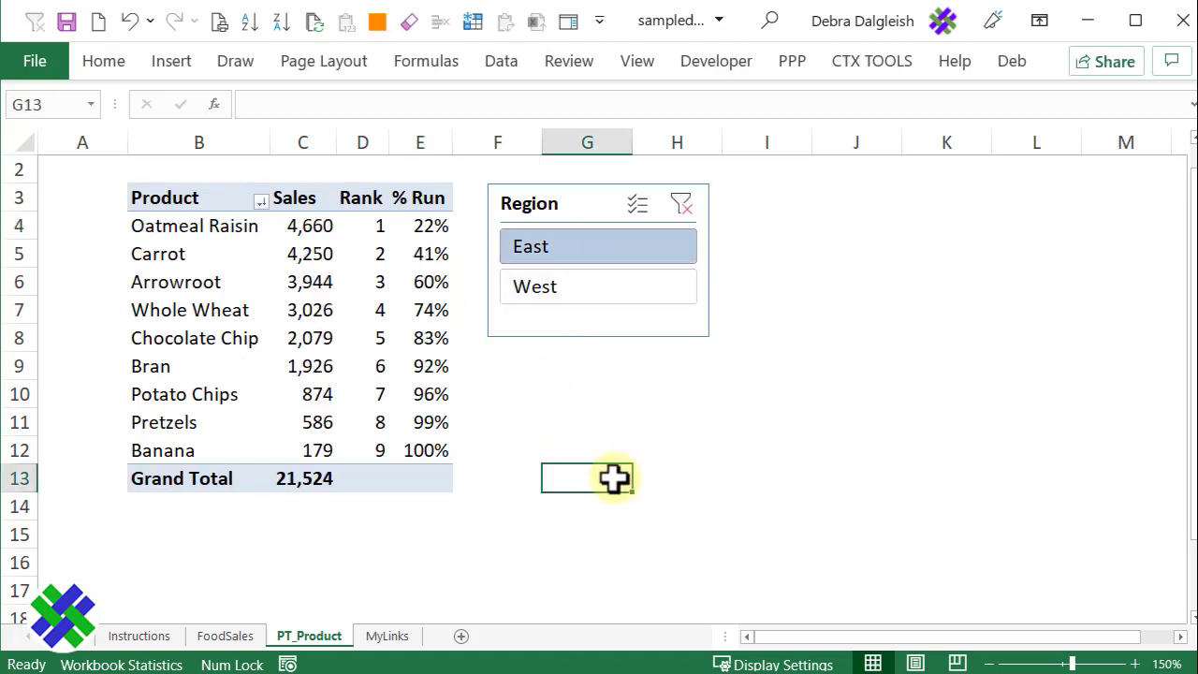